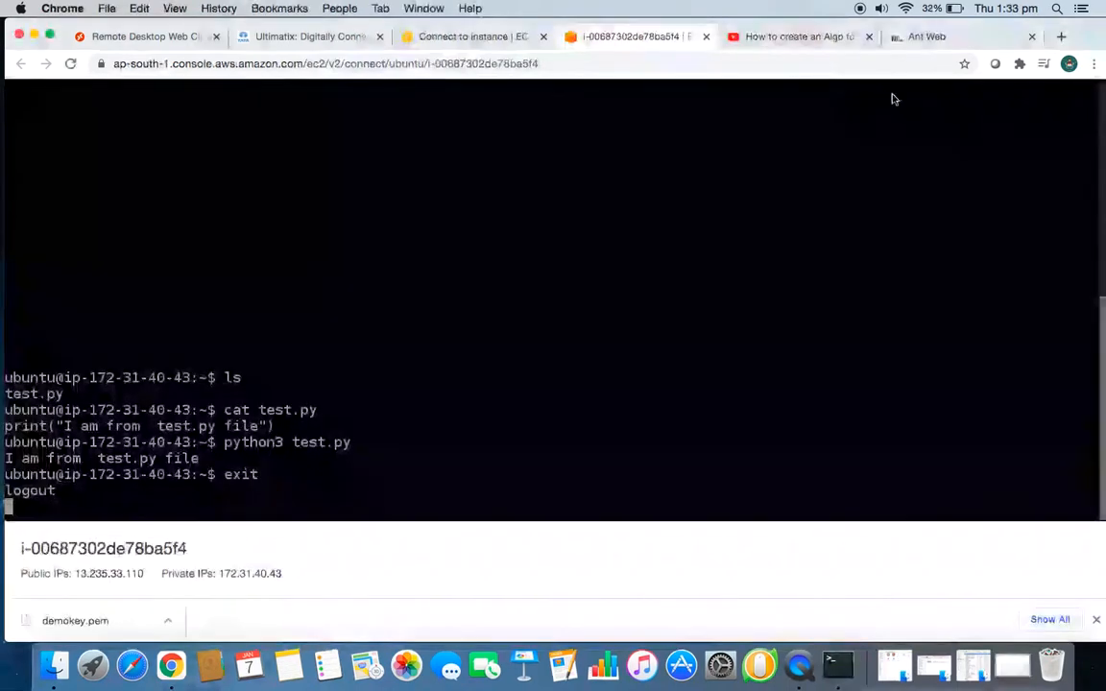
pyautogui.moveTo(797, 37)
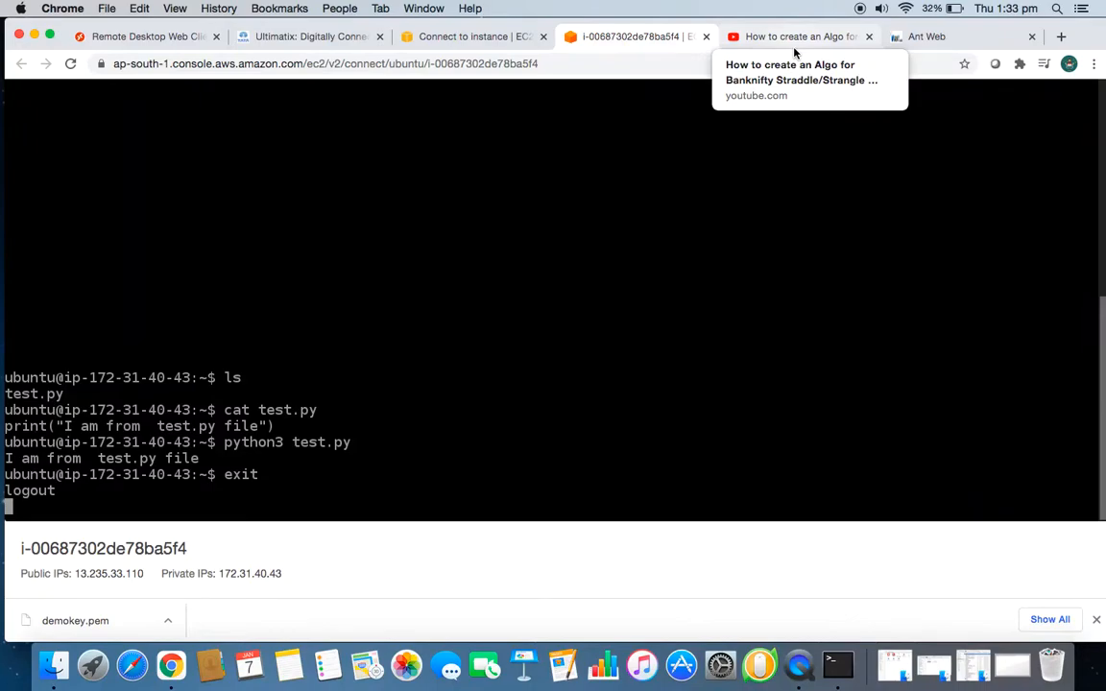
pyautogui.moveTo(469, 8)
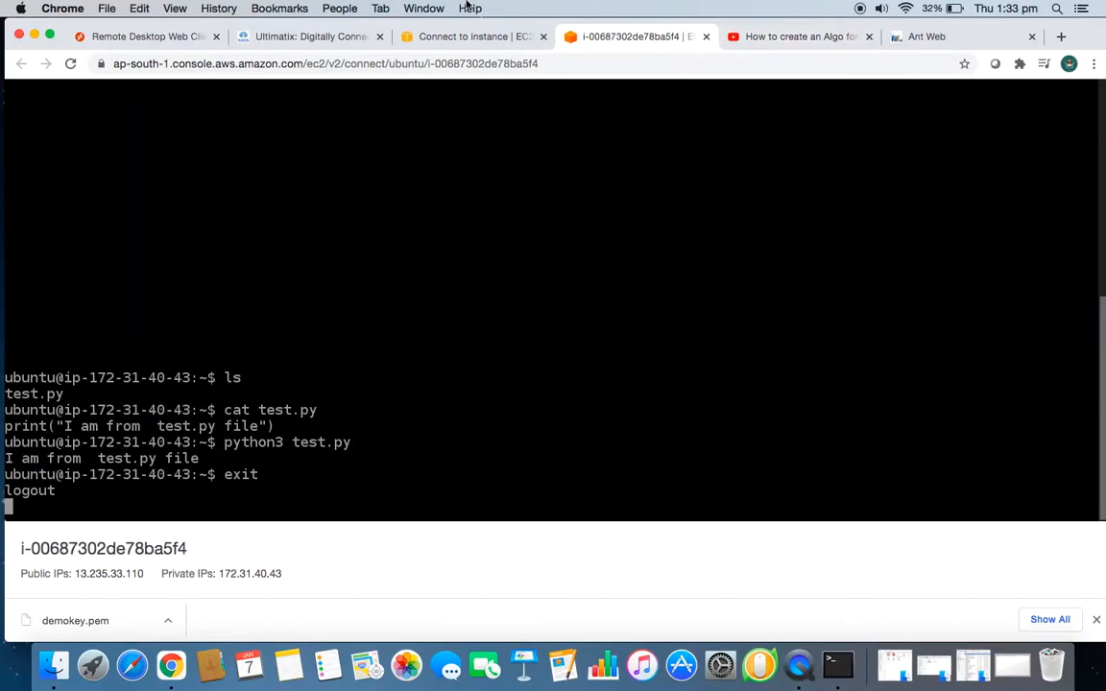
pyautogui.moveTo(426, 60)
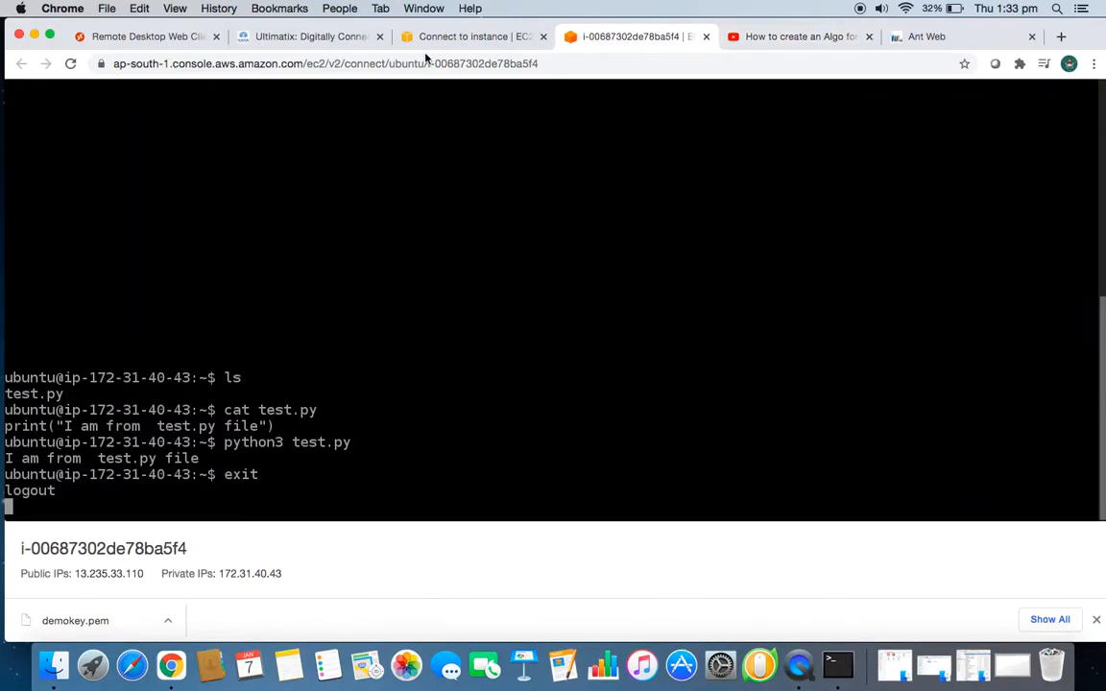
pyautogui.moveTo(171, 664)
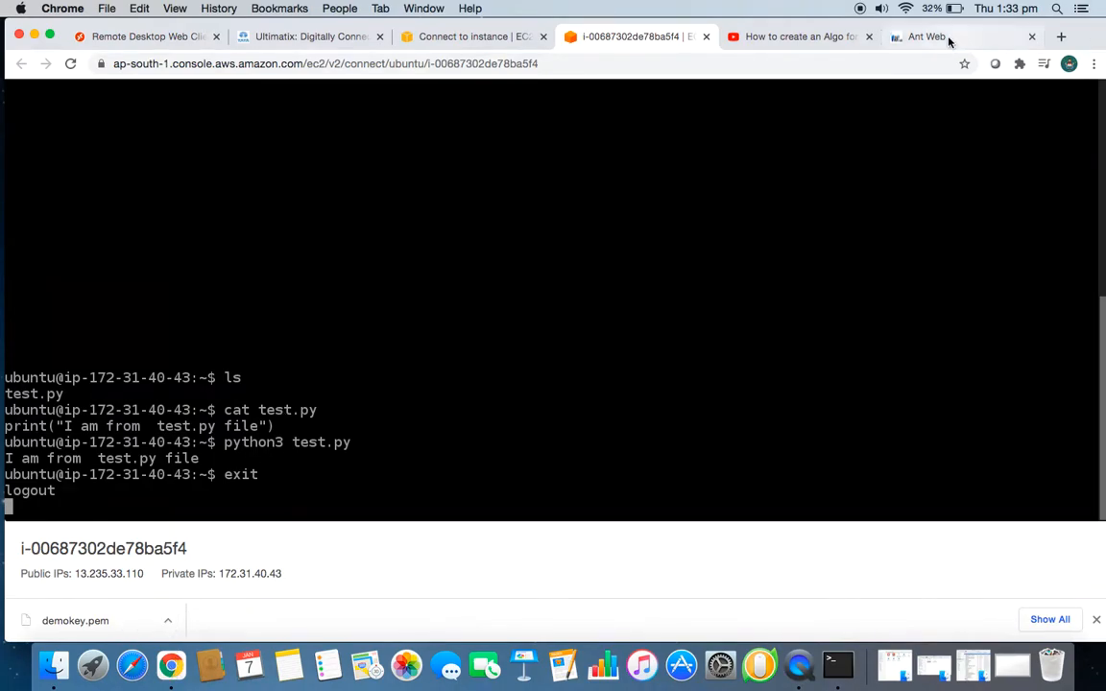
# Open a new Chrome tab, start typing 'file', then hide Chrome to show the desktop
pyautogui.click(1062, 36)
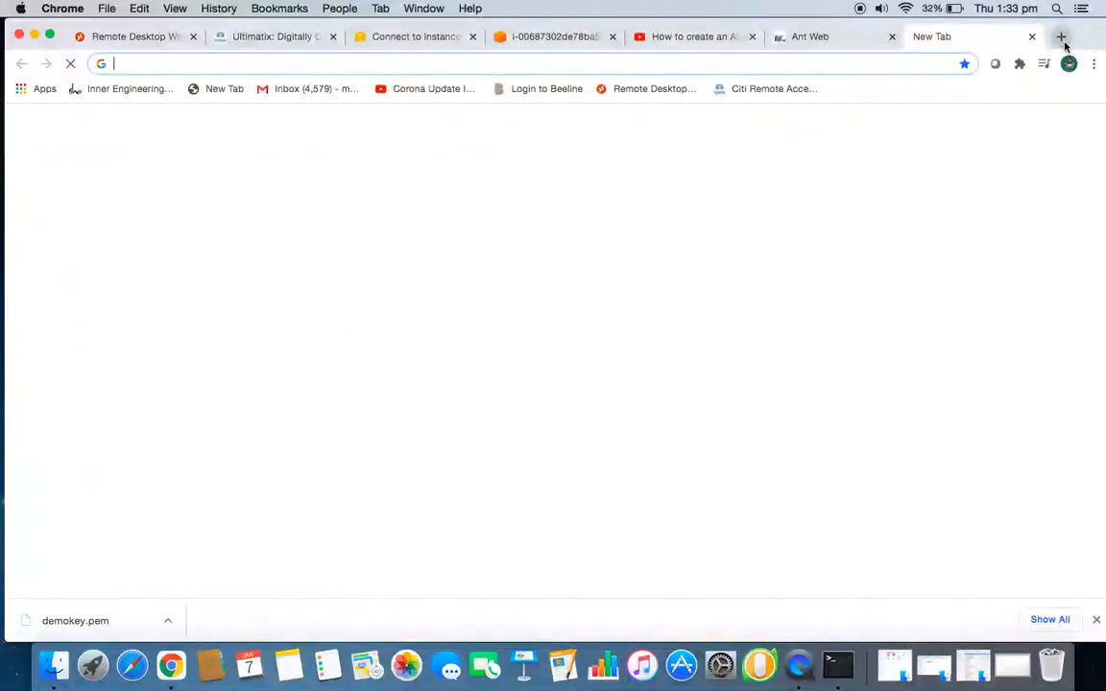
pyautogui.write('file')
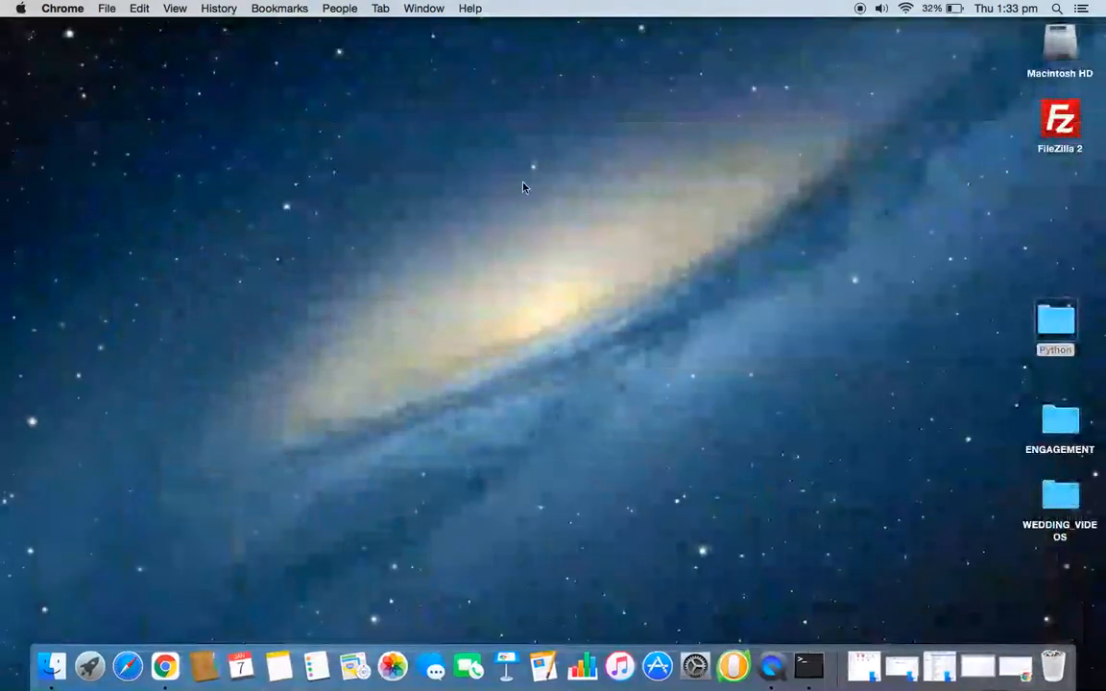
# Launch FileZilla from the desktop icon and close the Check for Updates notice
pyautogui.rightClick(522, 189)
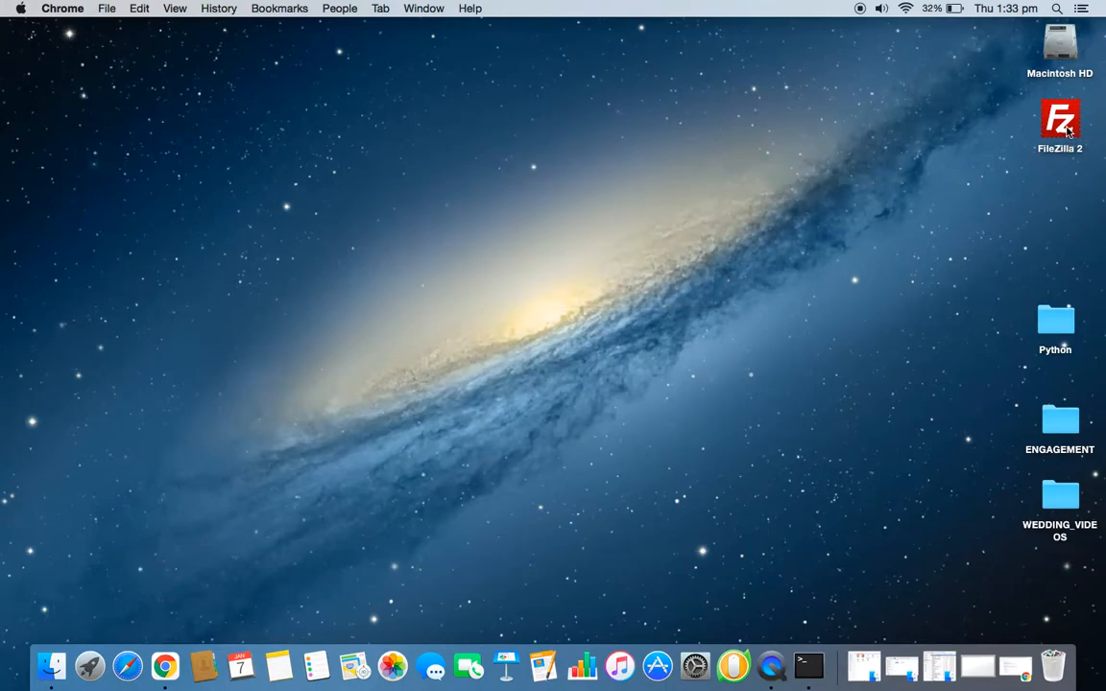
pyautogui.doubleClick(1060, 123)
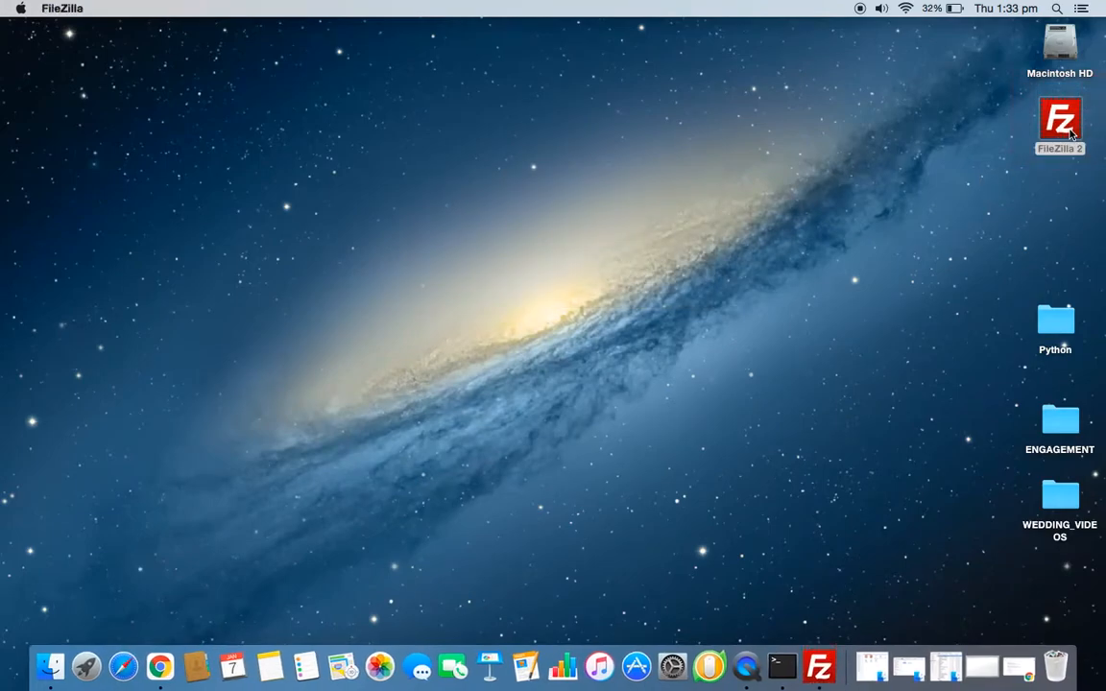
pyautogui.doubleClick(1060, 119)
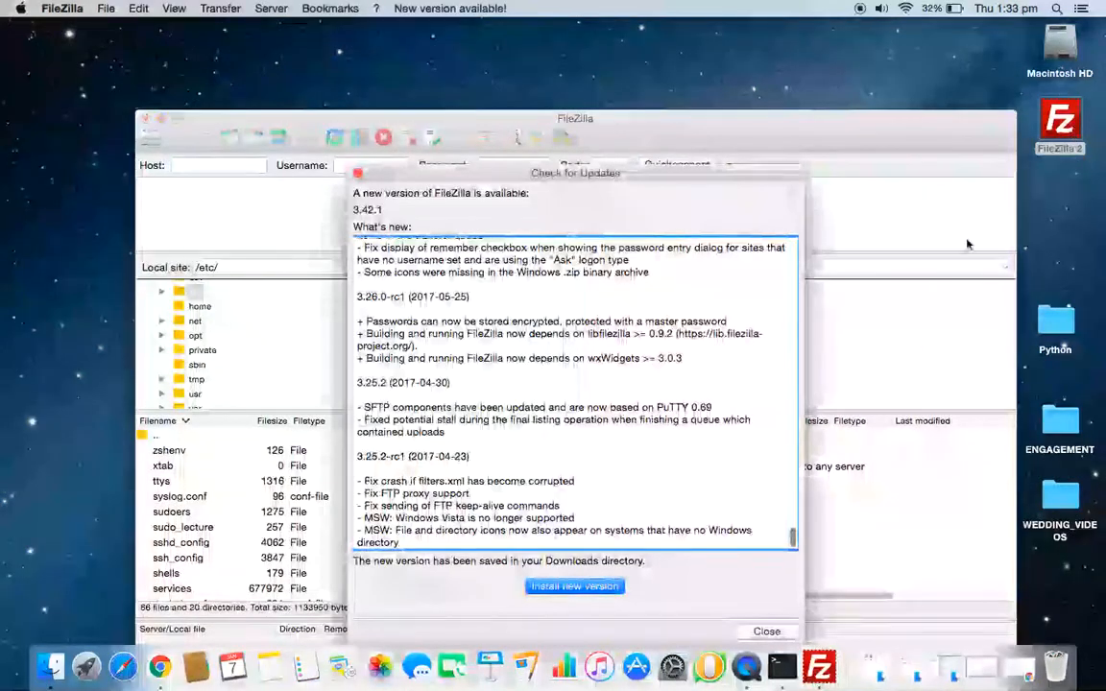
pyautogui.click(767, 630)
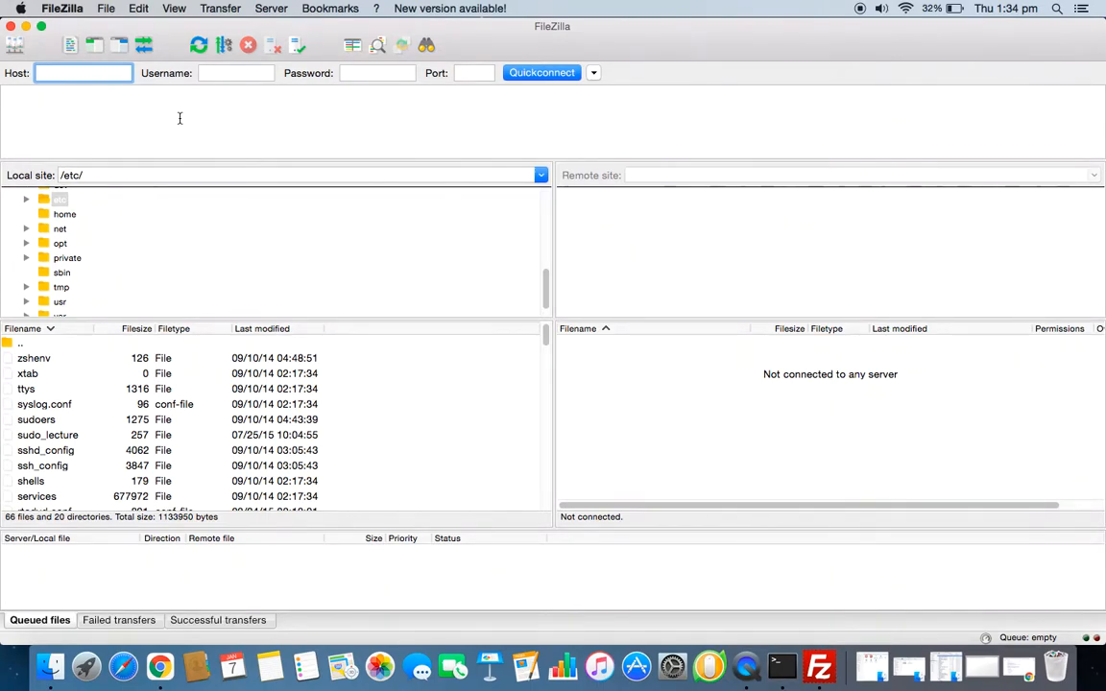
pyautogui.click(82, 73)
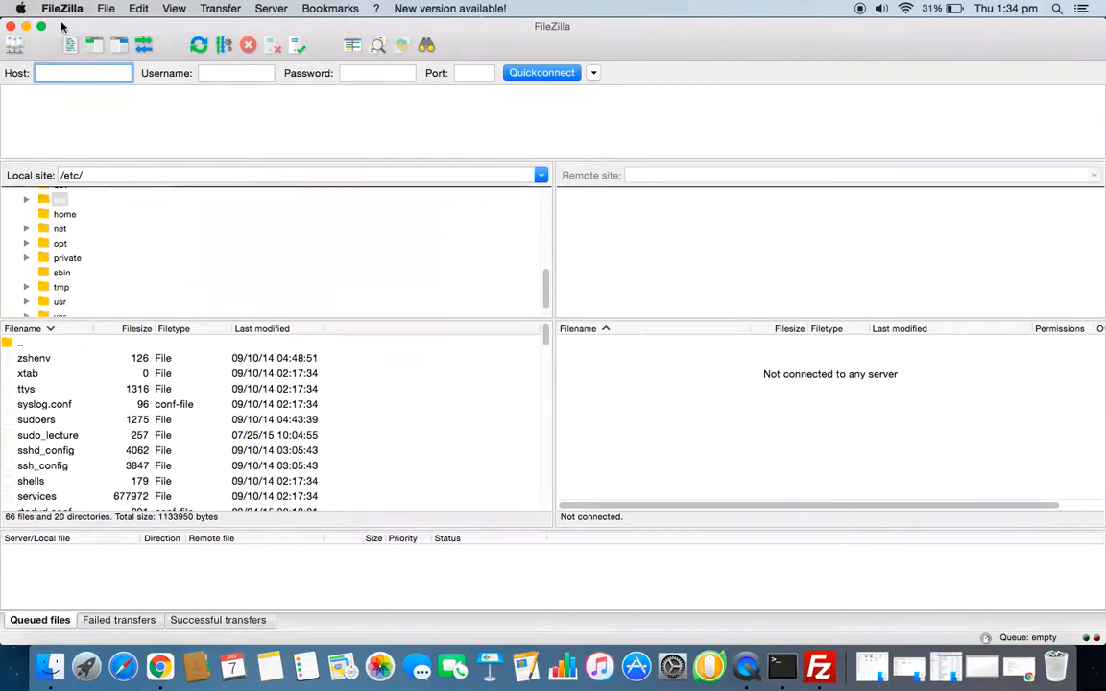
# Go to the SFTP public key authentication page of FileZilla's settings
pyautogui.click(106, 8)
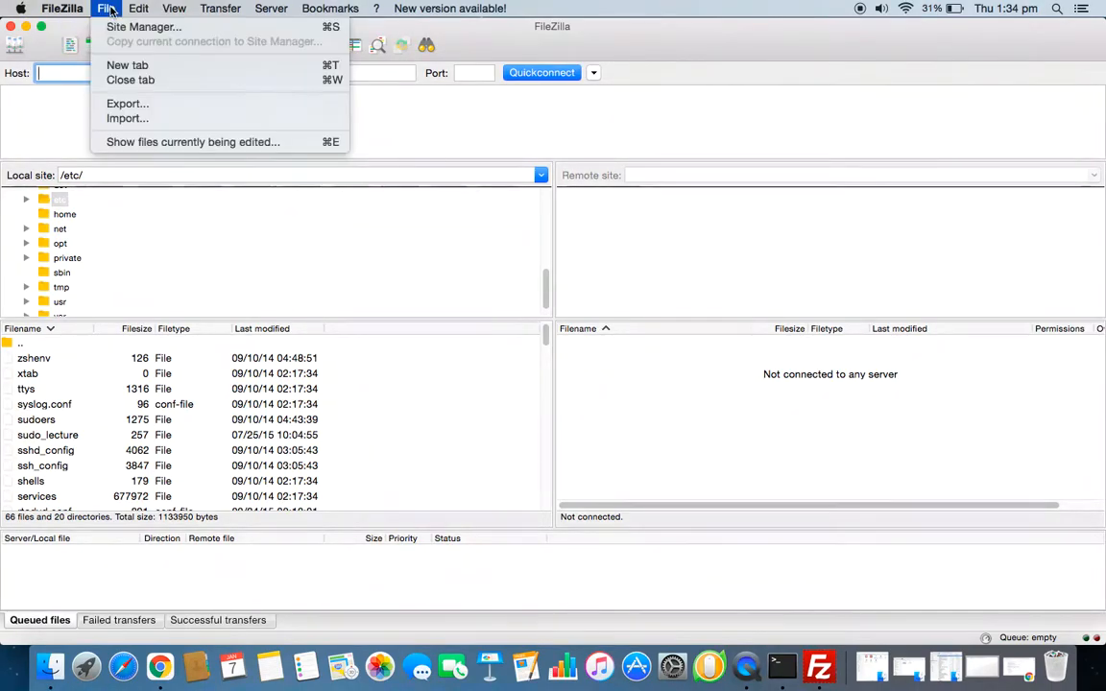
pyautogui.click(61, 7)
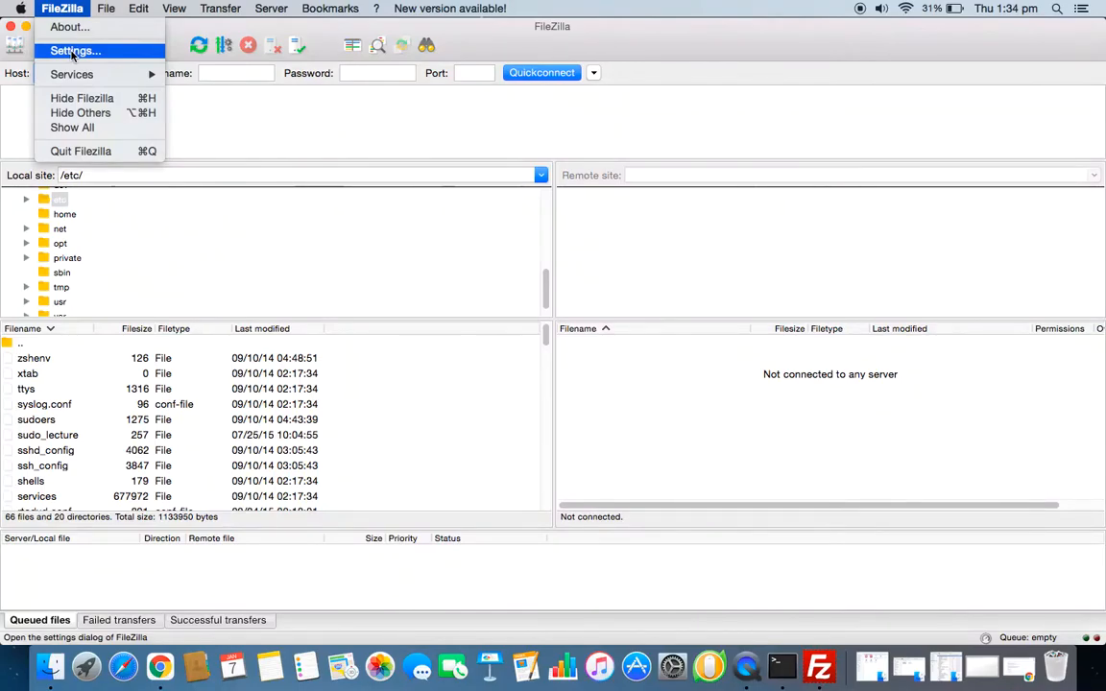
pyautogui.click(74, 50)
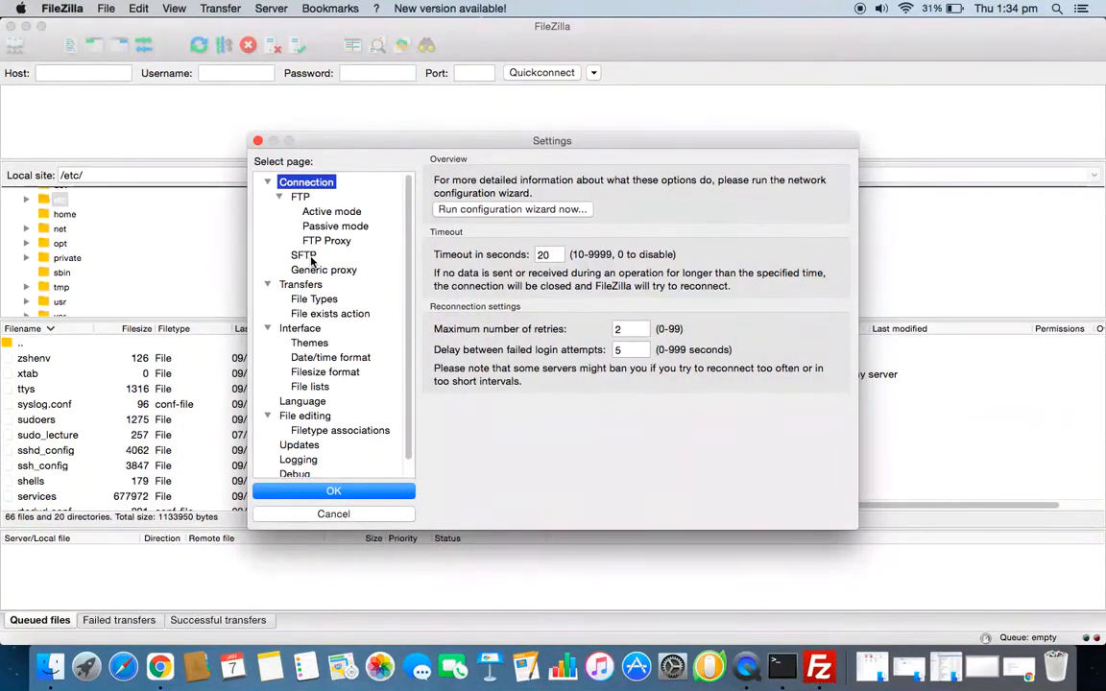
pyautogui.click(304, 253)
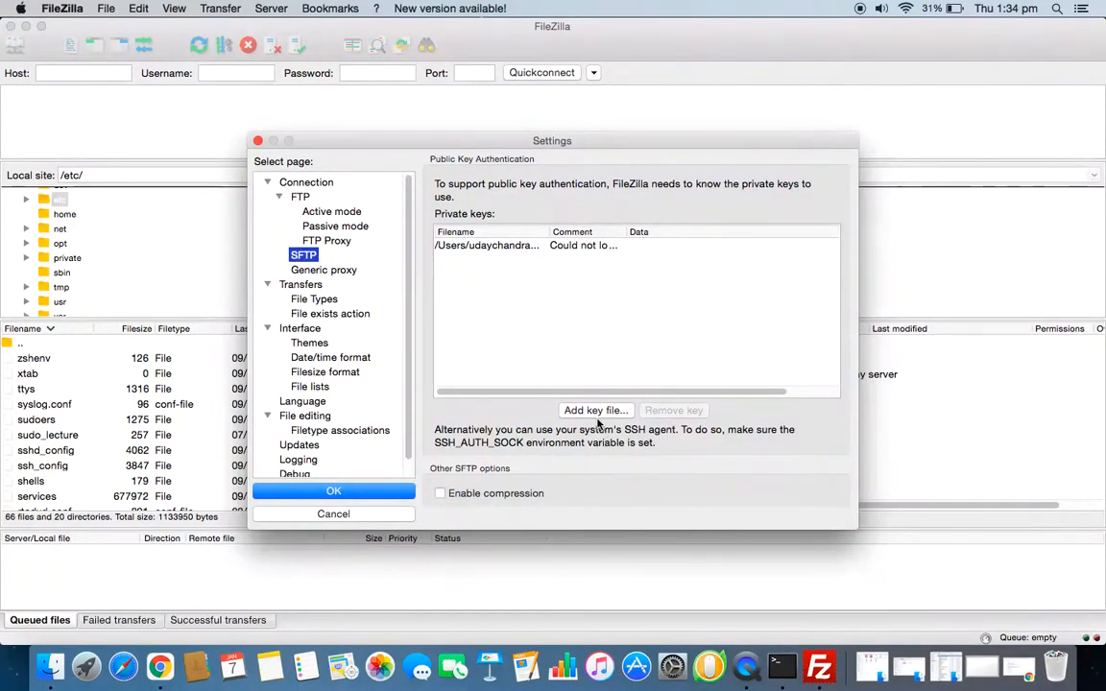
# Add demokey.pem from Downloads as a private key file and save the settings
pyautogui.click(596, 411)
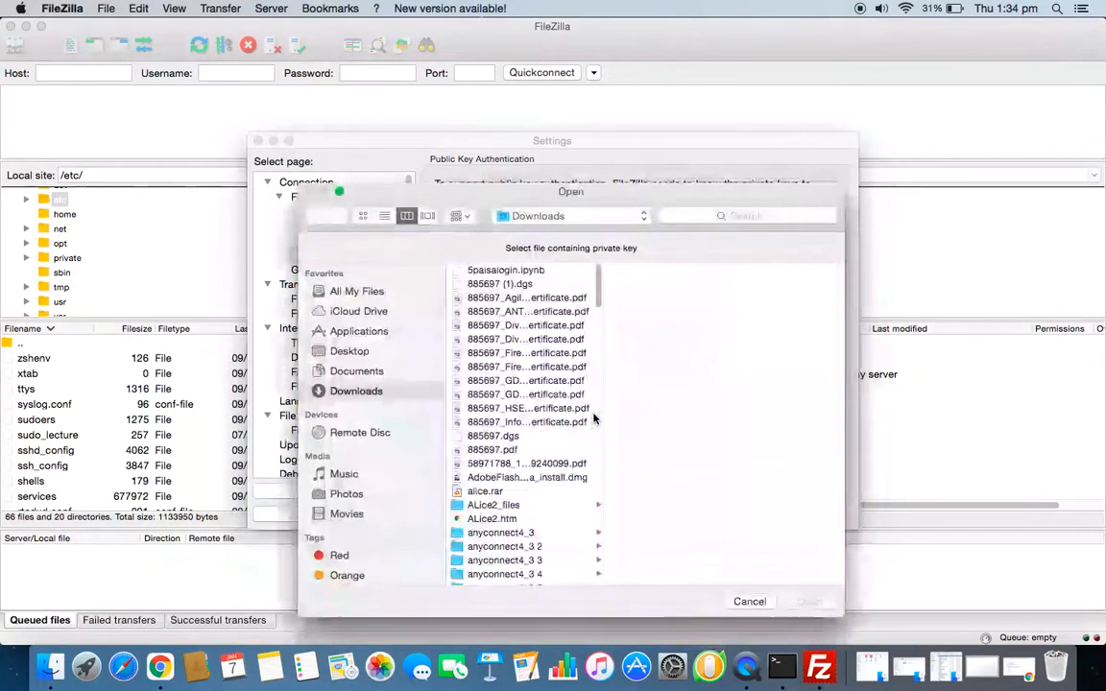
pyautogui.click(493, 434)
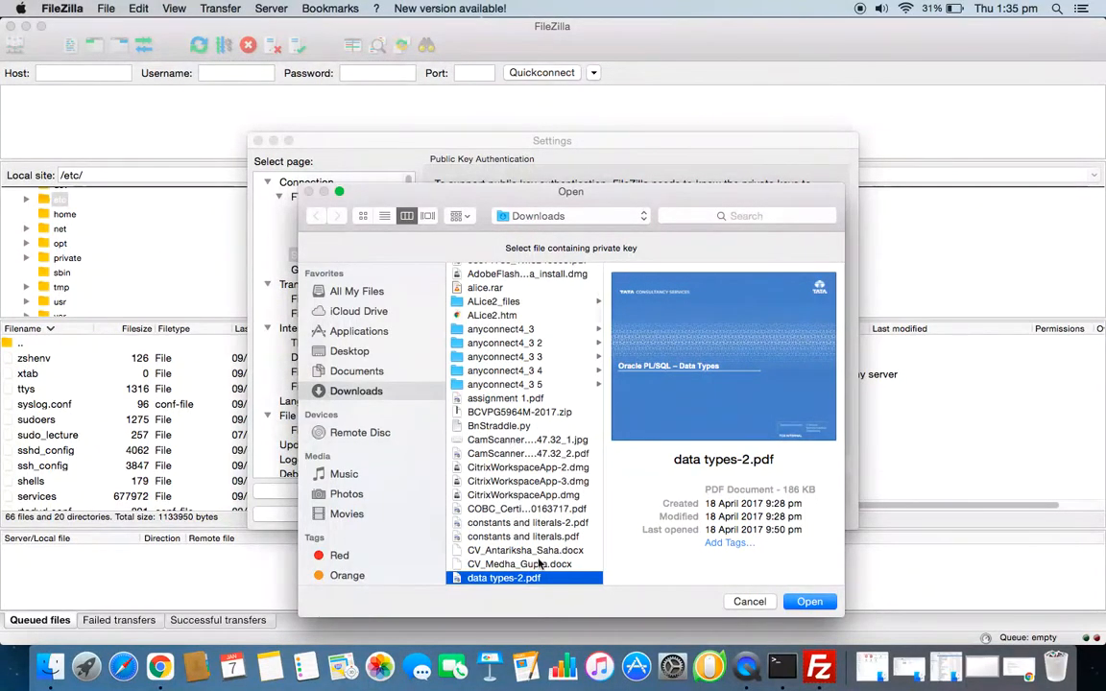
pyautogui.scroll(-3)
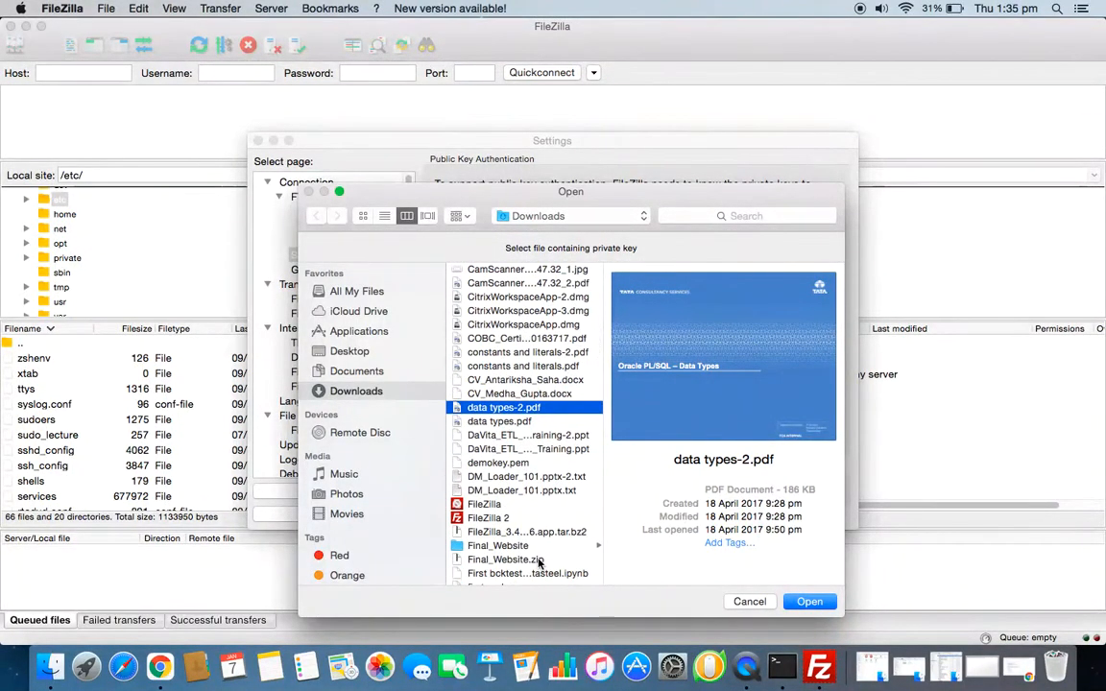
pyautogui.scroll(-3)
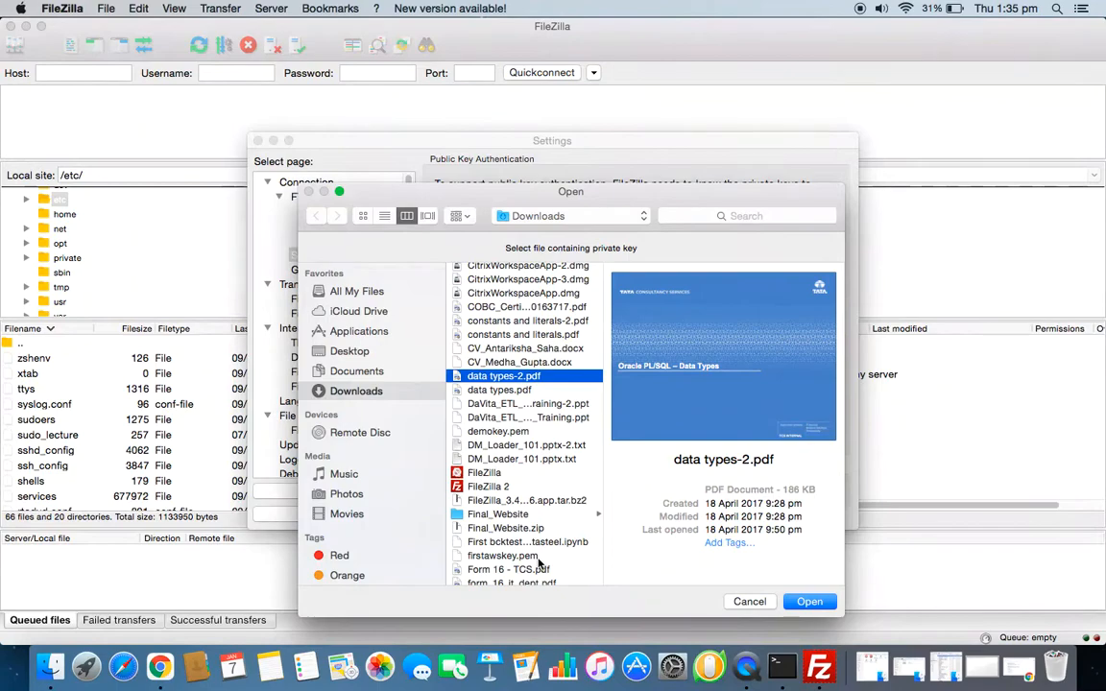
pyautogui.click(497, 430)
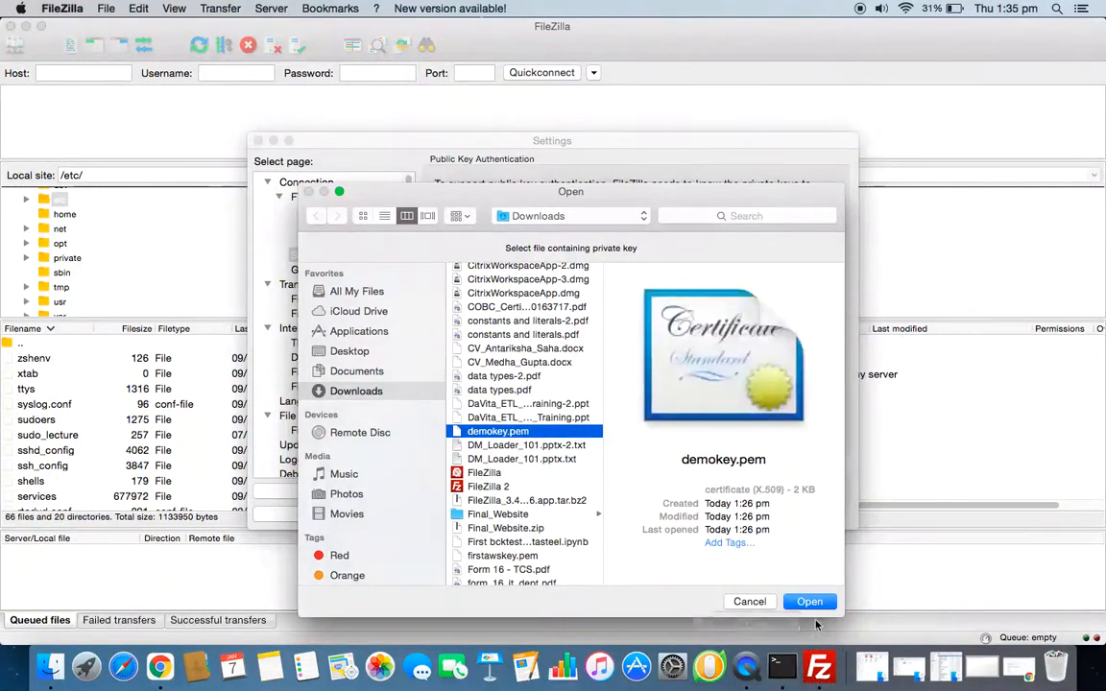
pyautogui.click(811, 601)
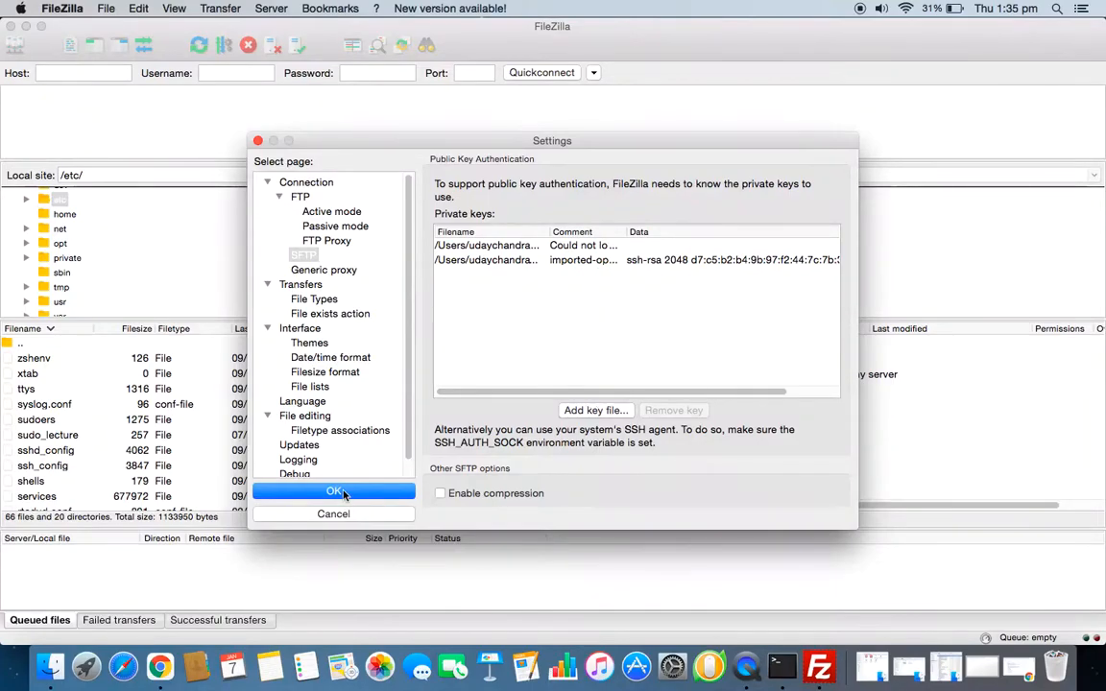
pyautogui.click(334, 491)
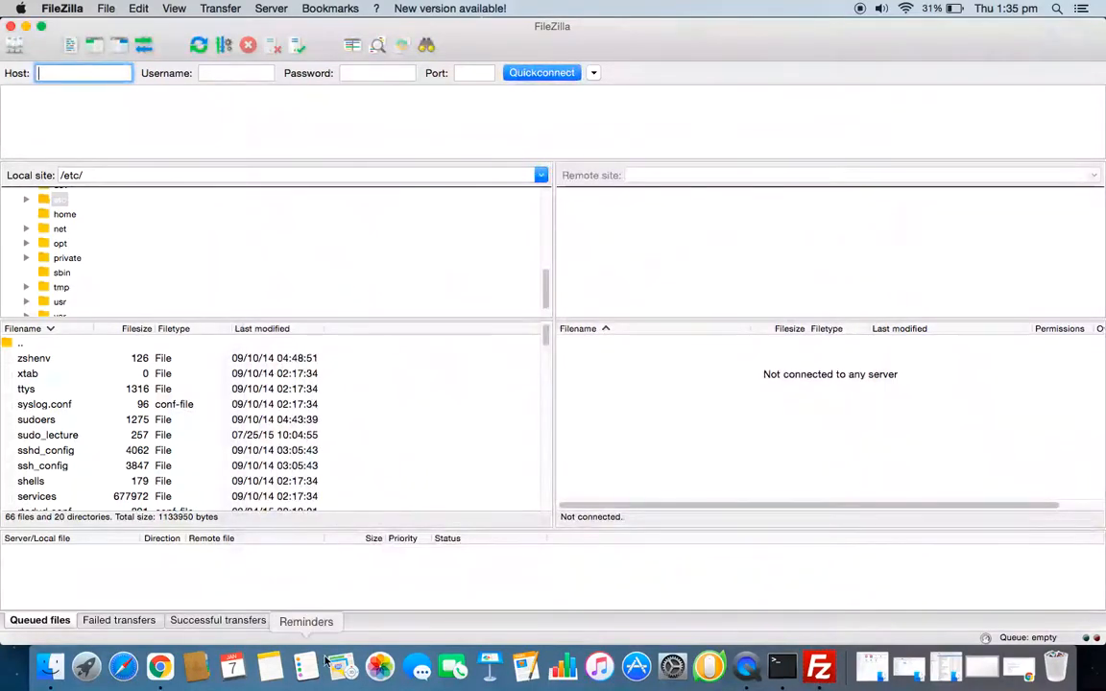
# Copy the Public IPv4 DNS of instance i-00687302de78ba5f4 from the EC2 console, then return to FileZilla
pyautogui.click(166, 664)
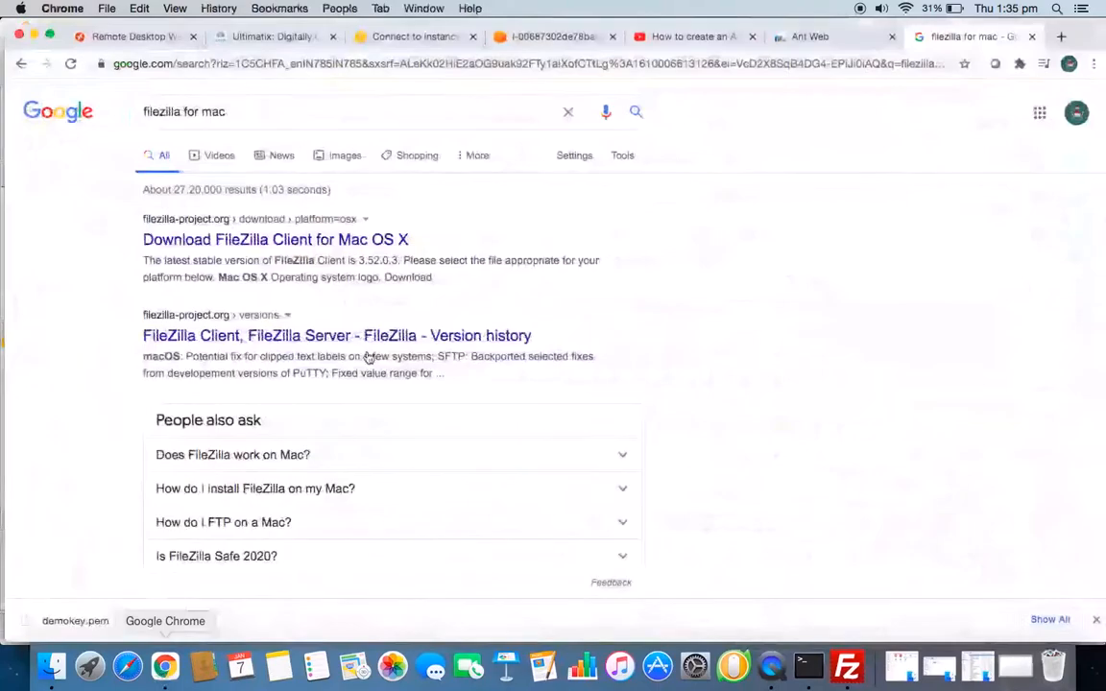
pyautogui.click(553, 37)
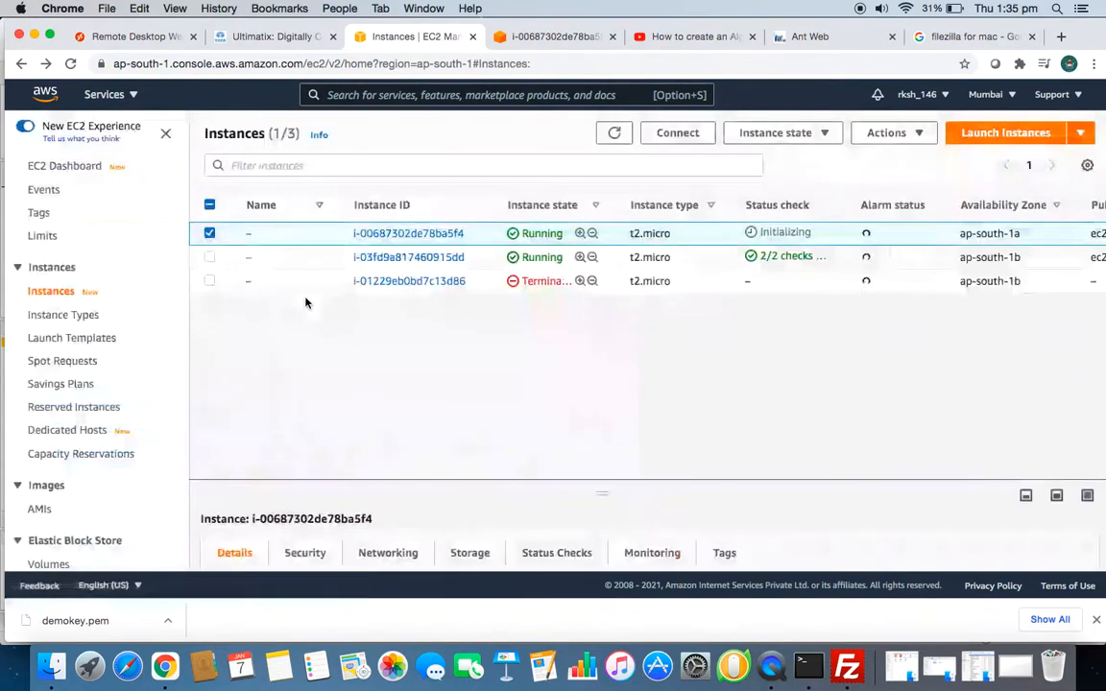
pyautogui.hscroll(3)
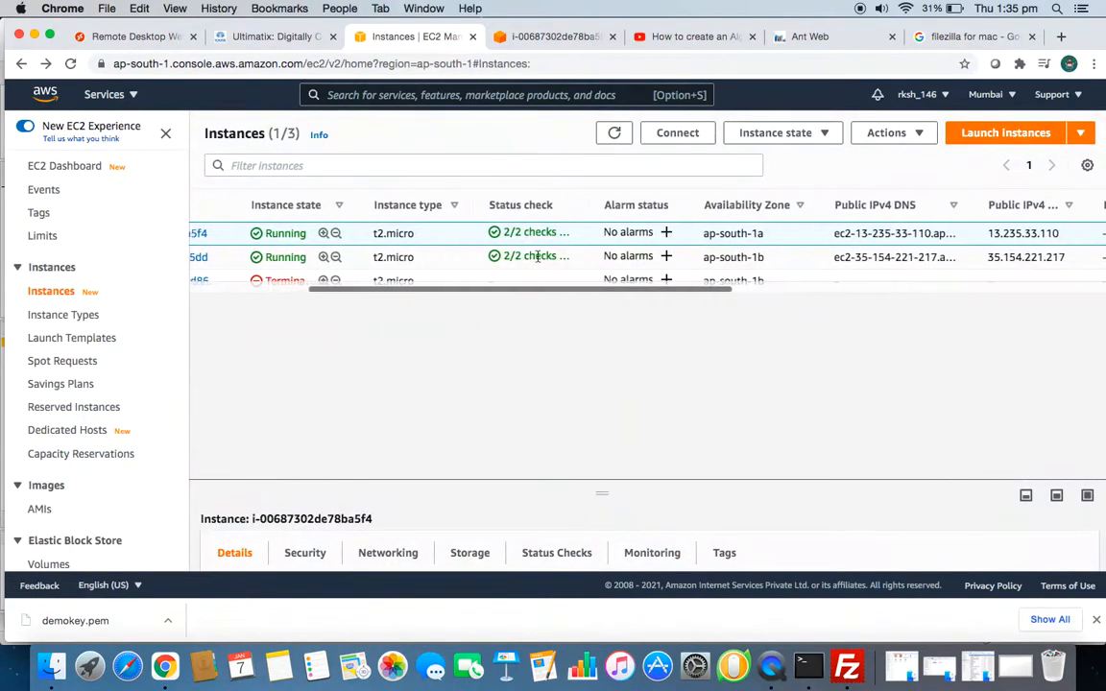
pyautogui.hscroll(3)
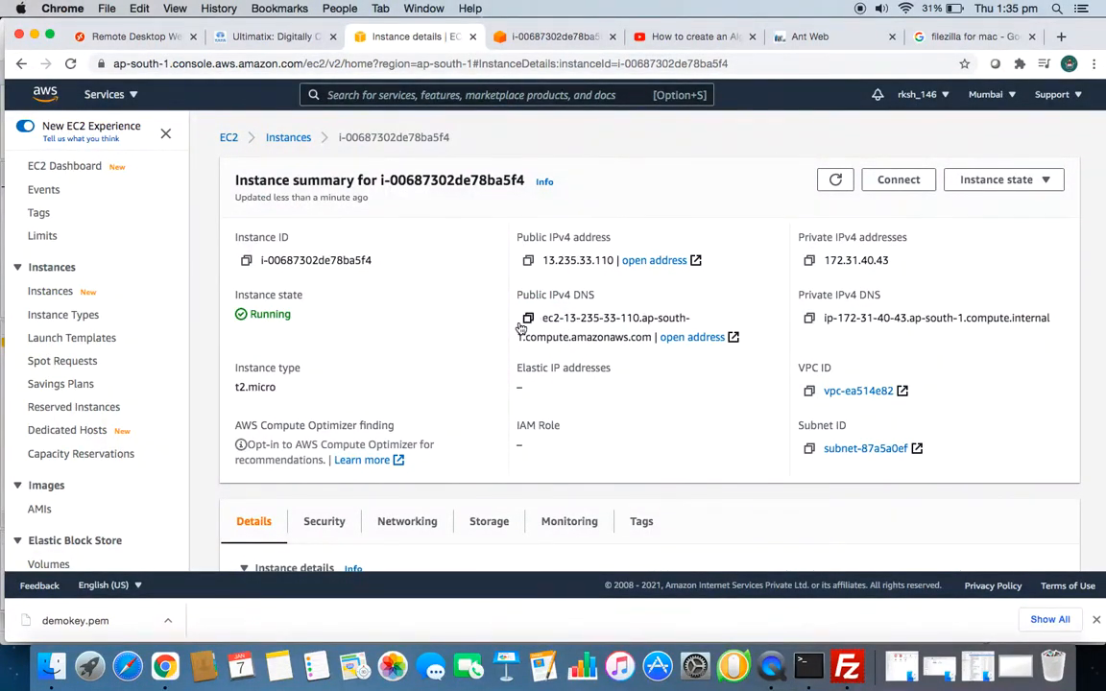
pyautogui.click(526, 319)
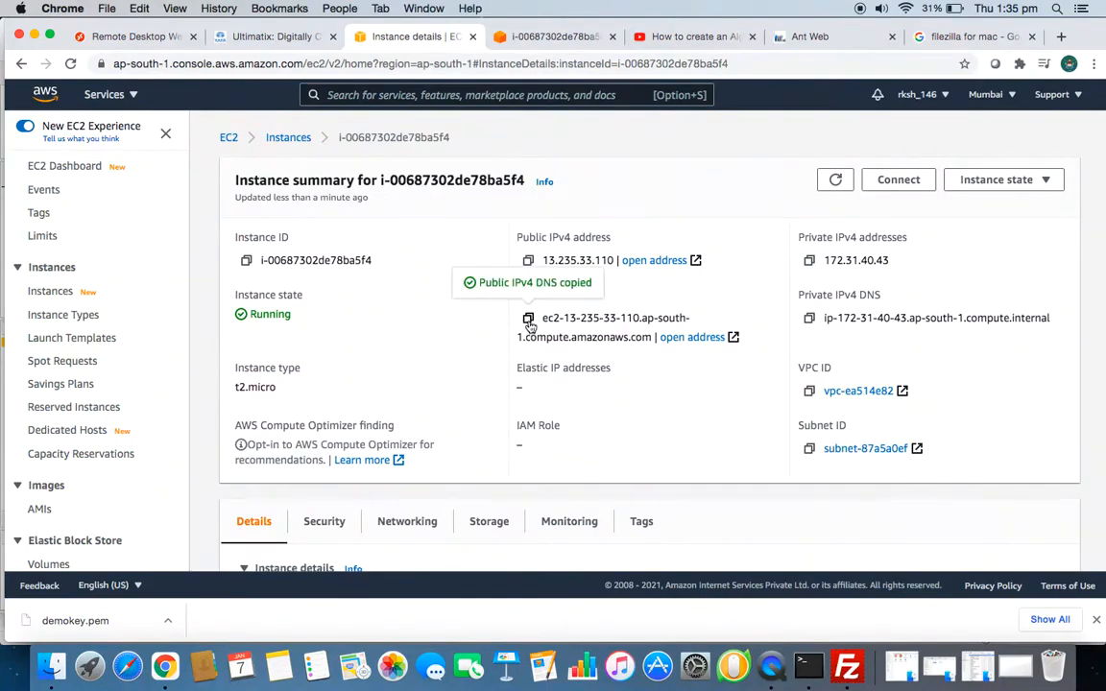
pyautogui.click(845, 664)
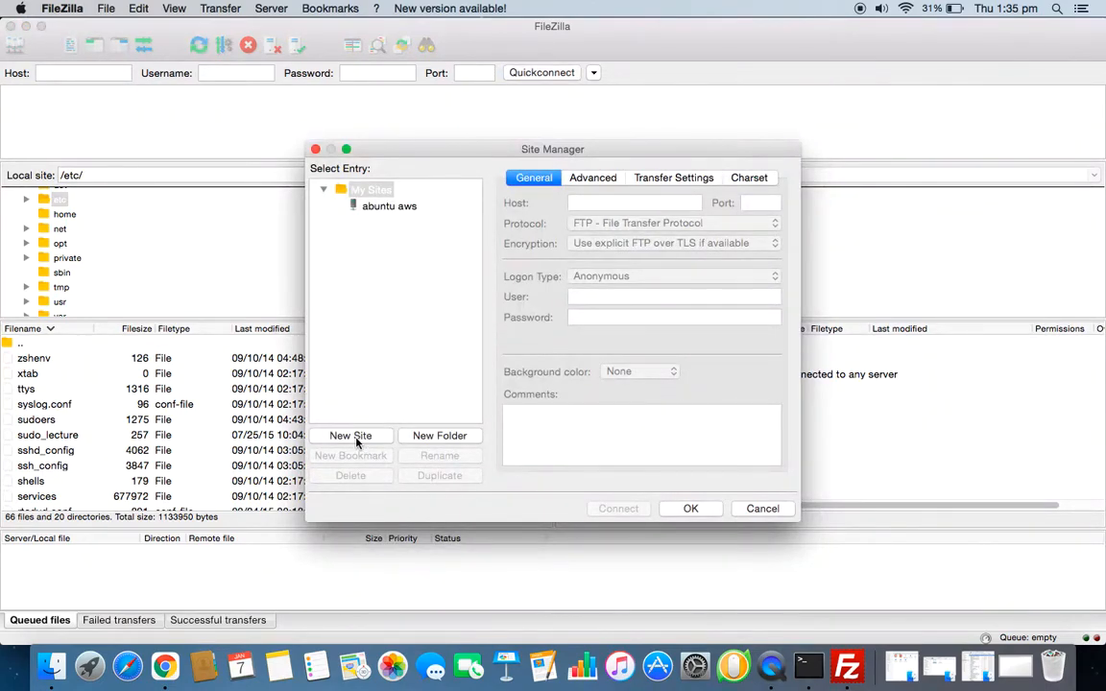
# Create a new Site Manager entry named demoserver
pyautogui.click(349, 434)
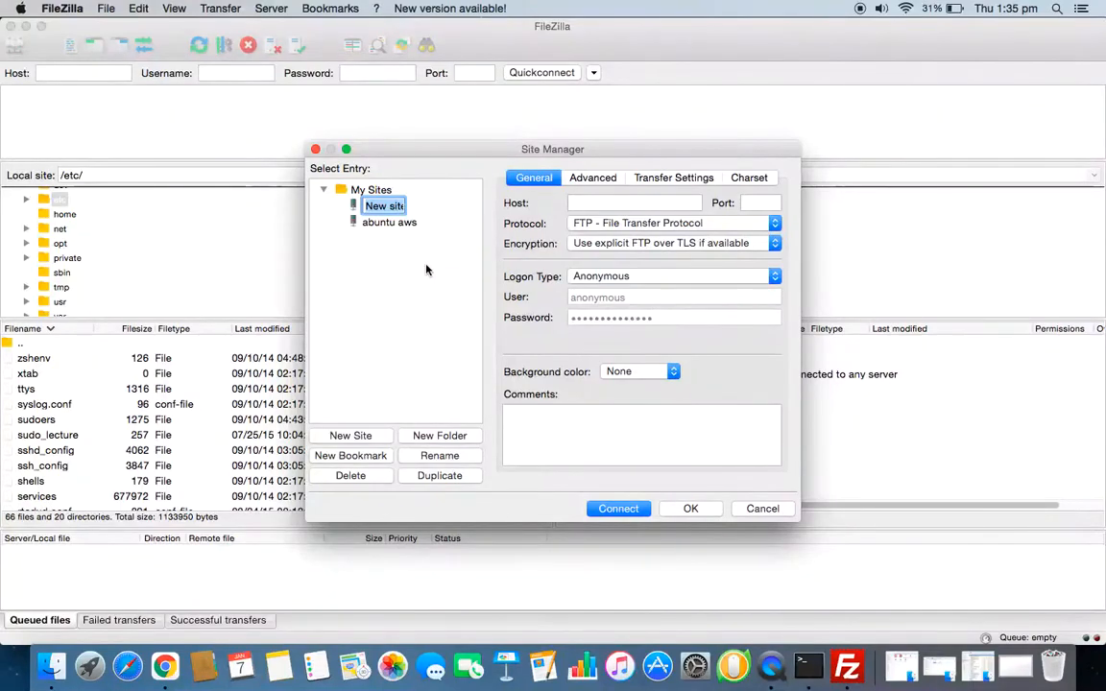
pyautogui.write('d')
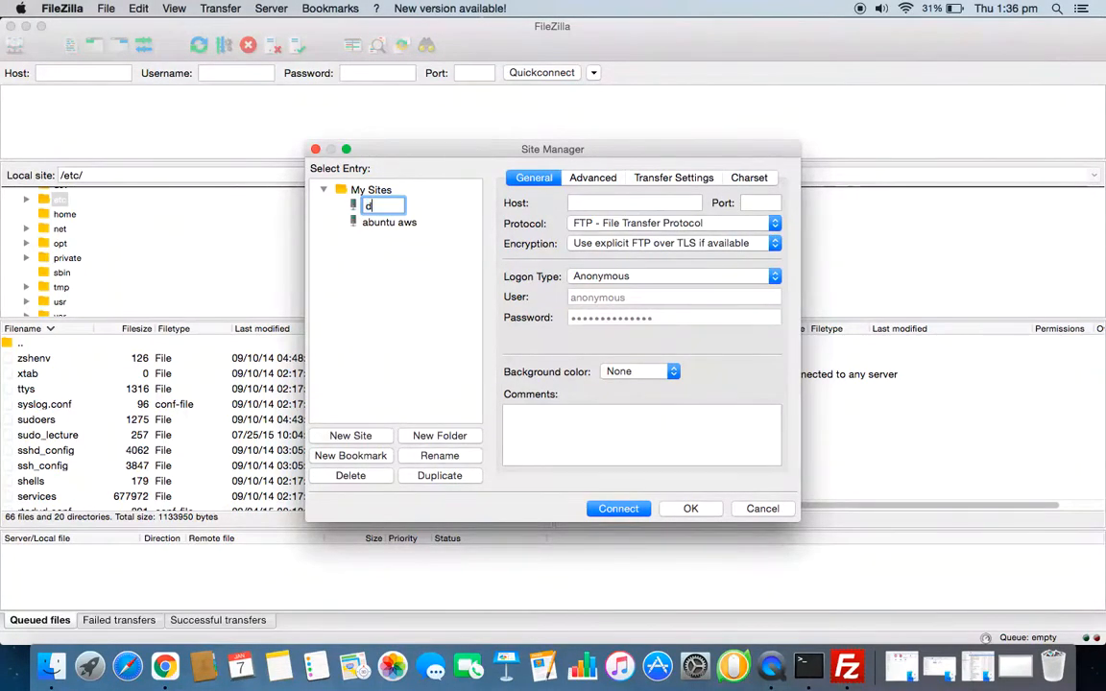
pyautogui.write('emo')
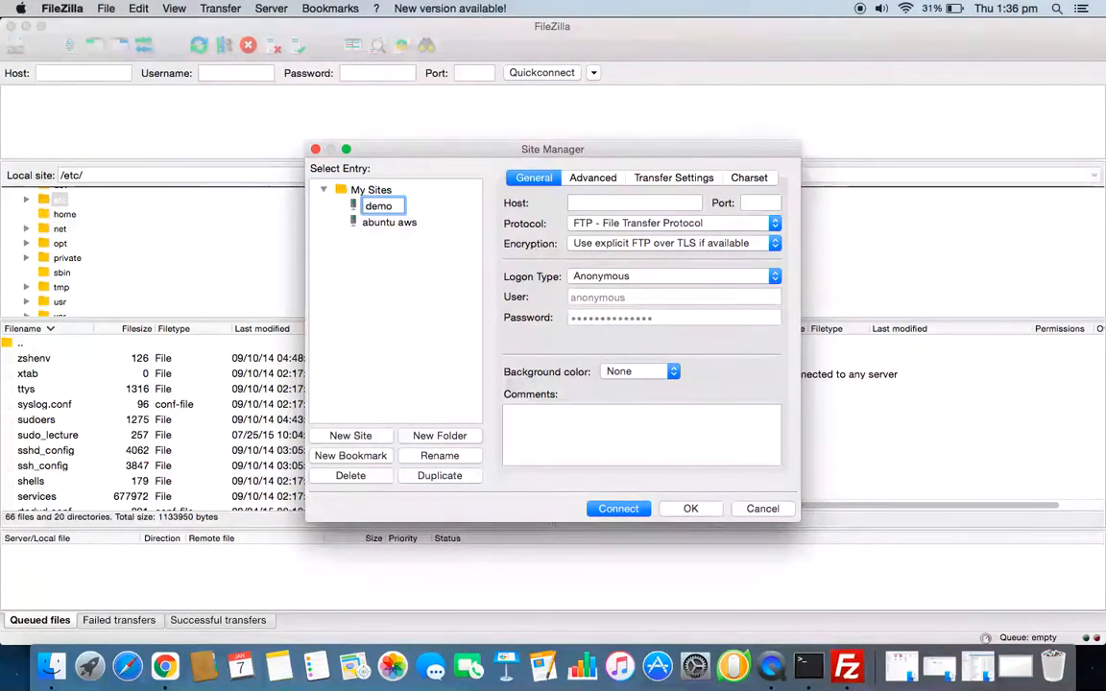
pyautogui.write('server')
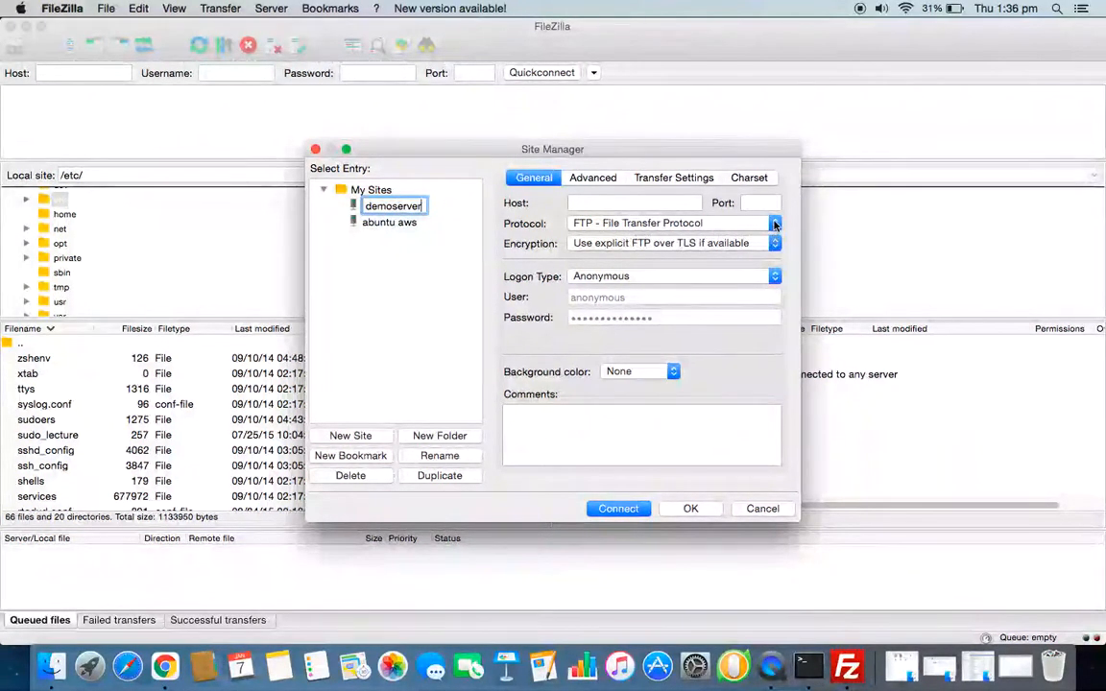
# Set the site to SFTP protocol, Normal logon type, and user ubuntu
pyautogui.click(774, 223)
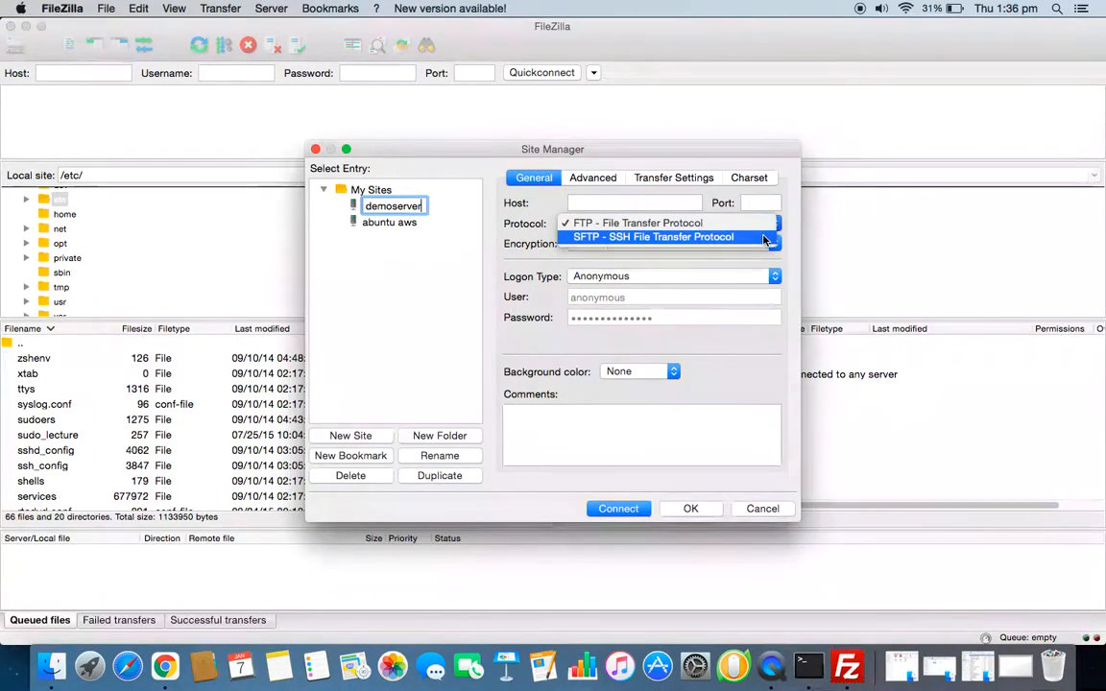
pyautogui.click(653, 238)
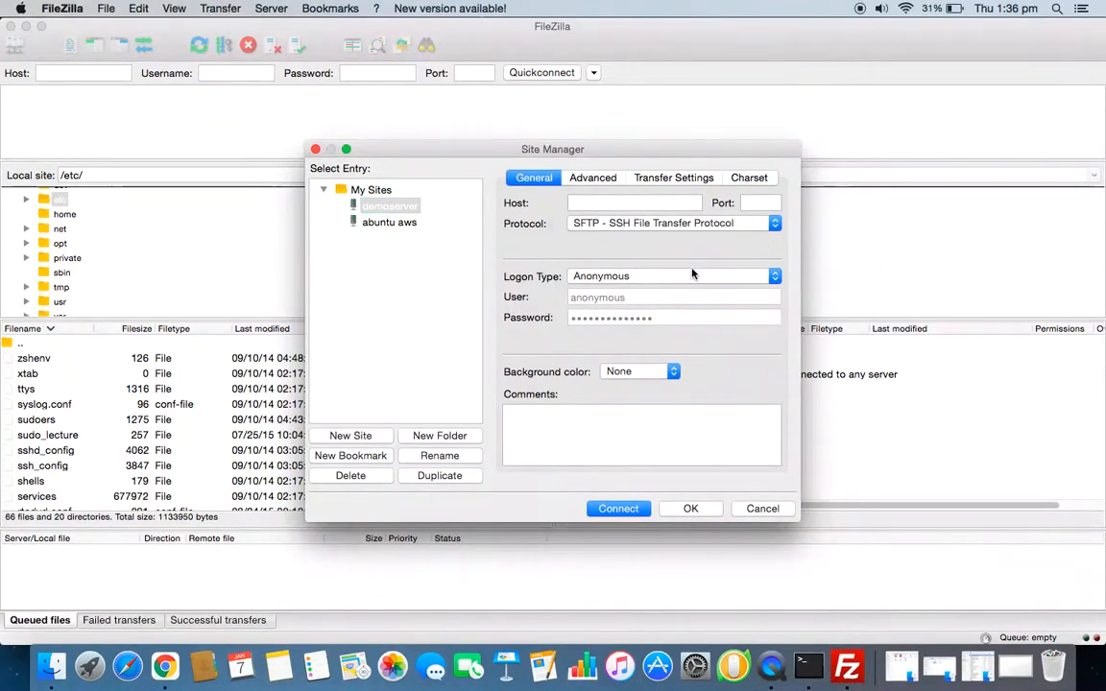
pyautogui.click(672, 276)
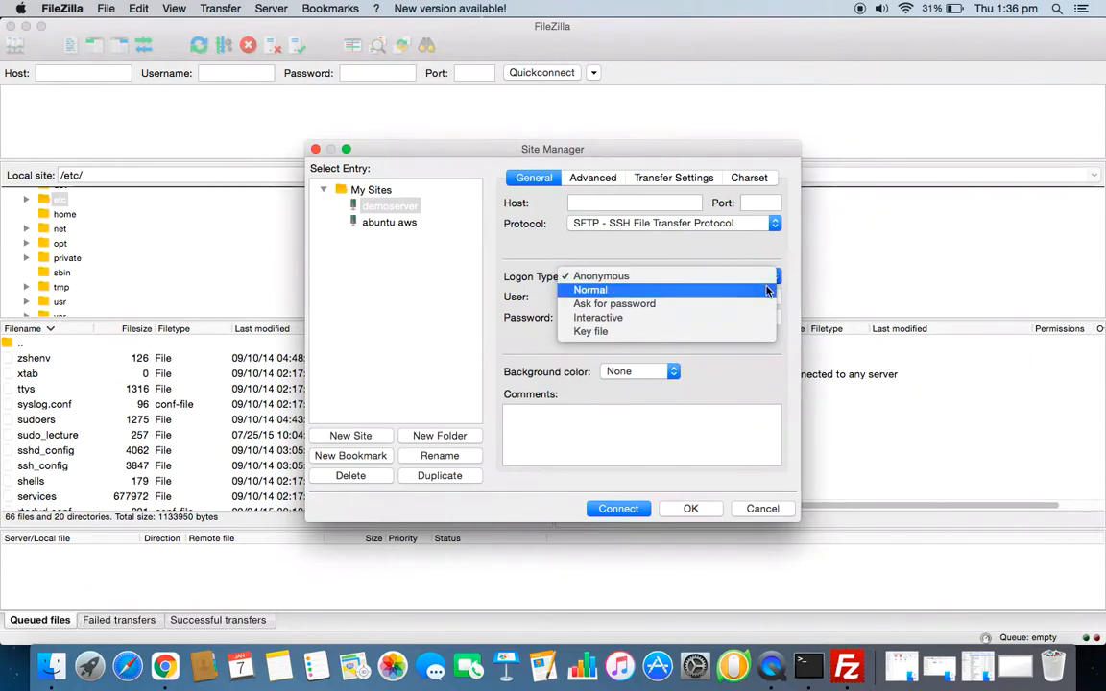
pyautogui.click(589, 289)
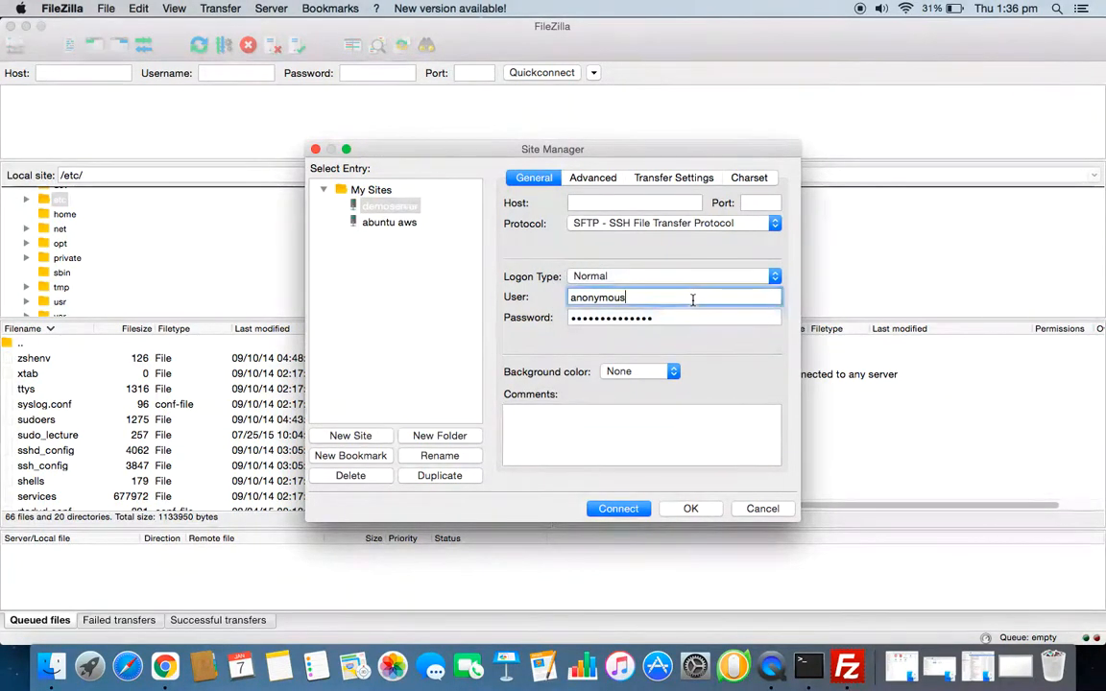
pyautogui.click(672, 295)
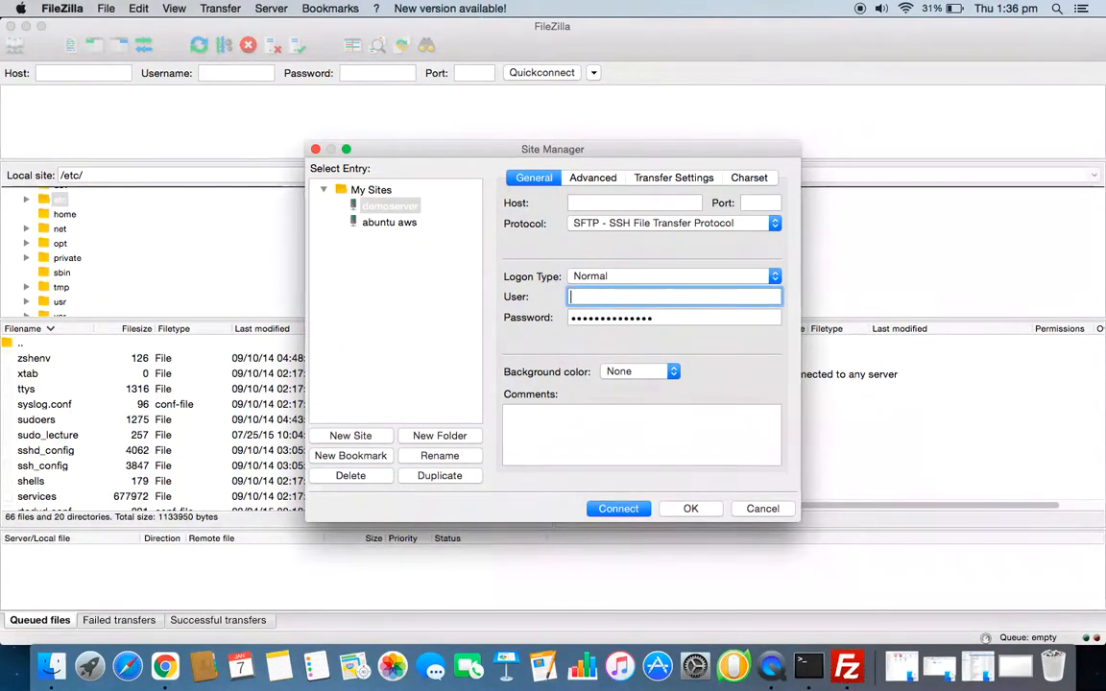
pyautogui.write('ubuntu')
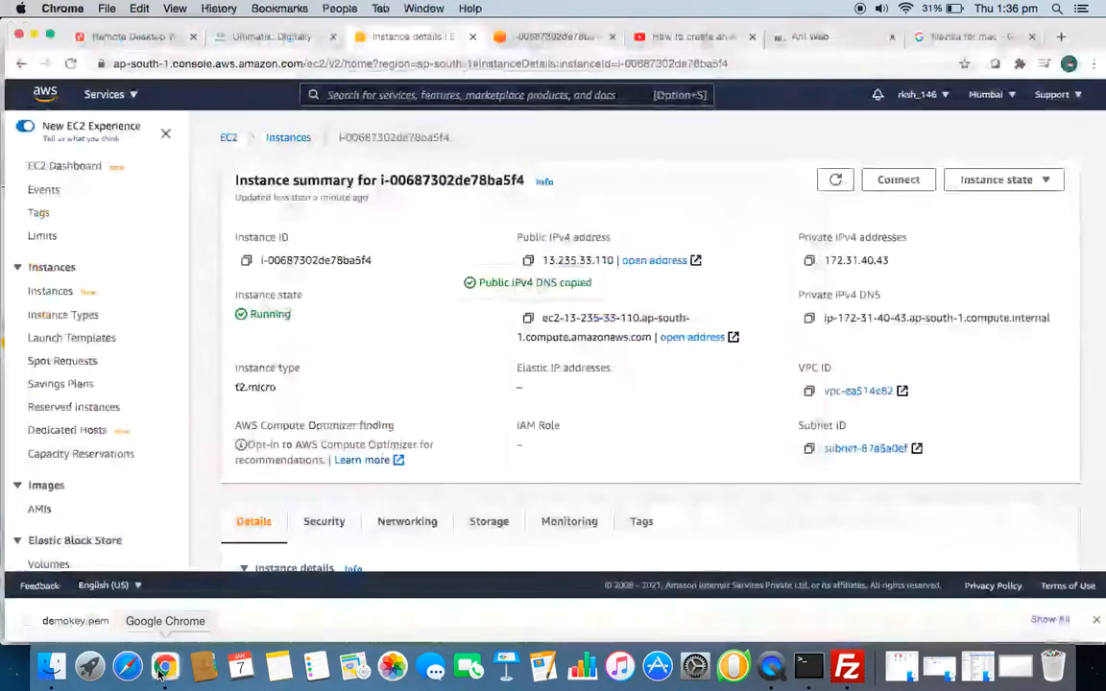
# Clear the site's password and try to save it, dismissing the missing-hostname error, then return to the EC2 terminal tab
pyautogui.click(548, 36)
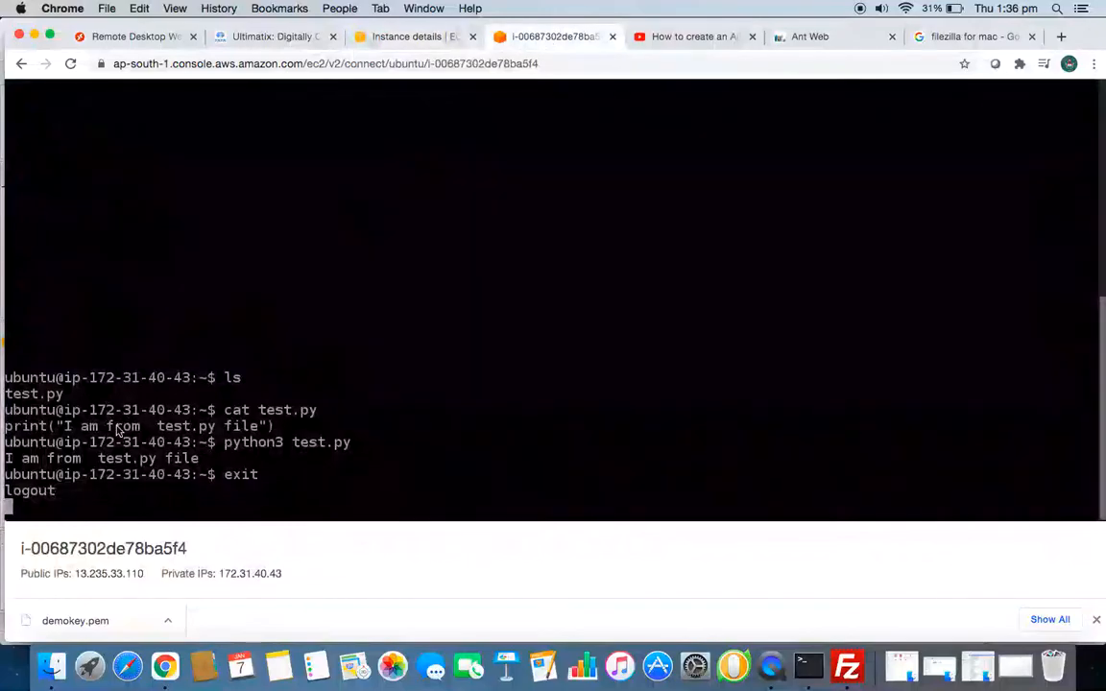
pyautogui.moveTo(42, 488)
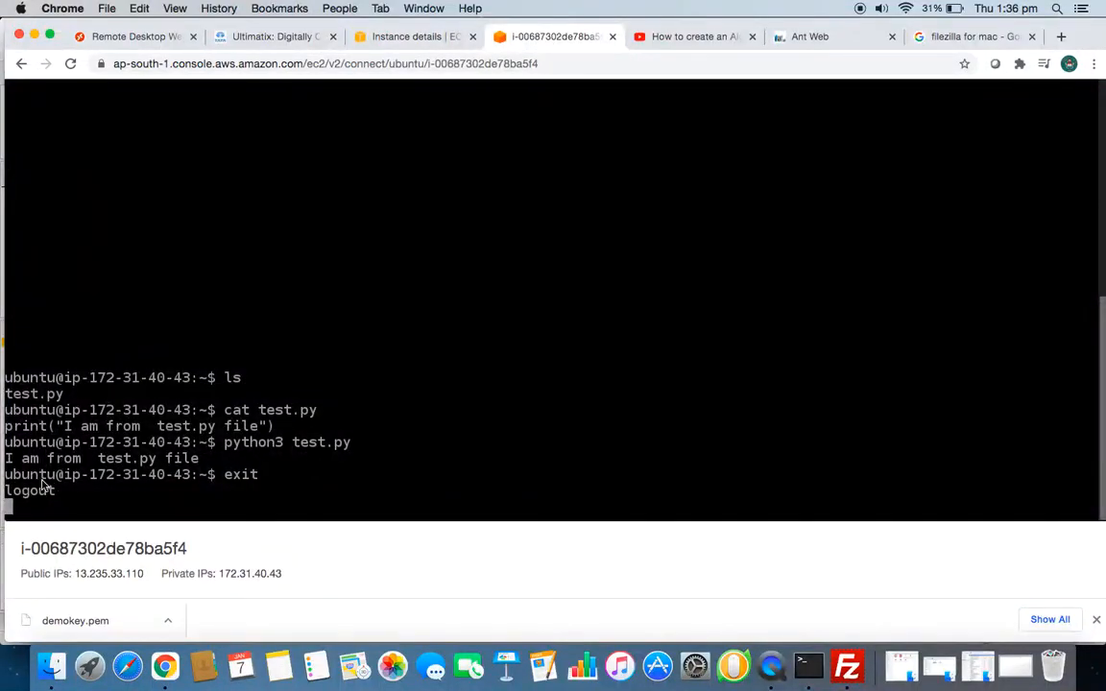
pyautogui.moveTo(847, 665)
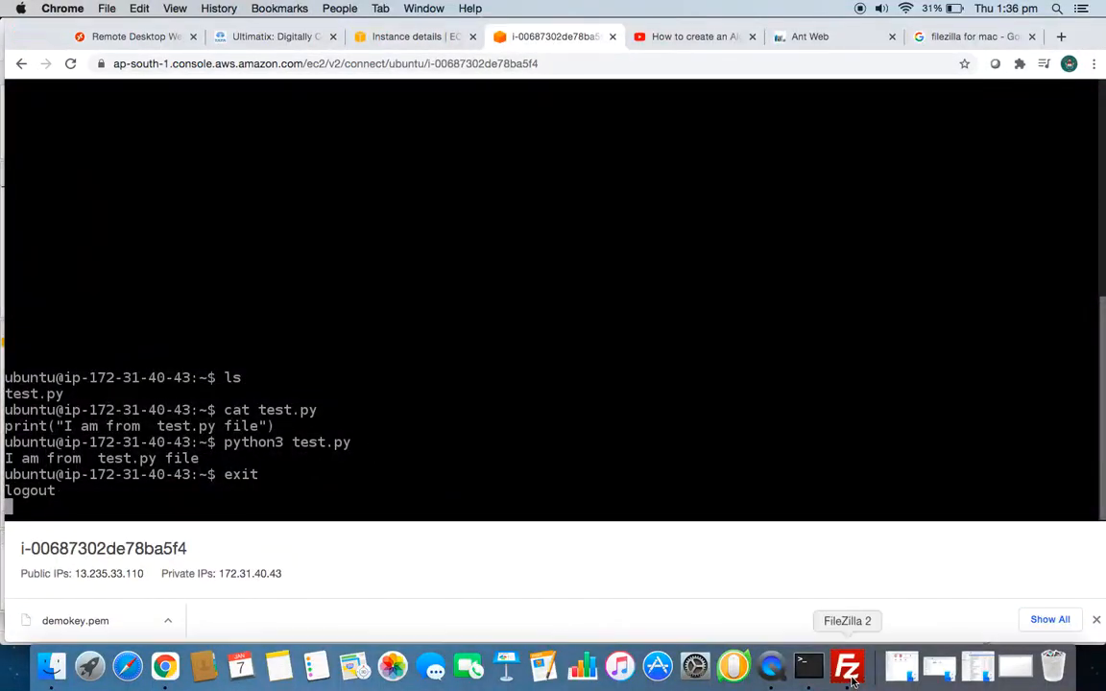
pyautogui.click(847, 664)
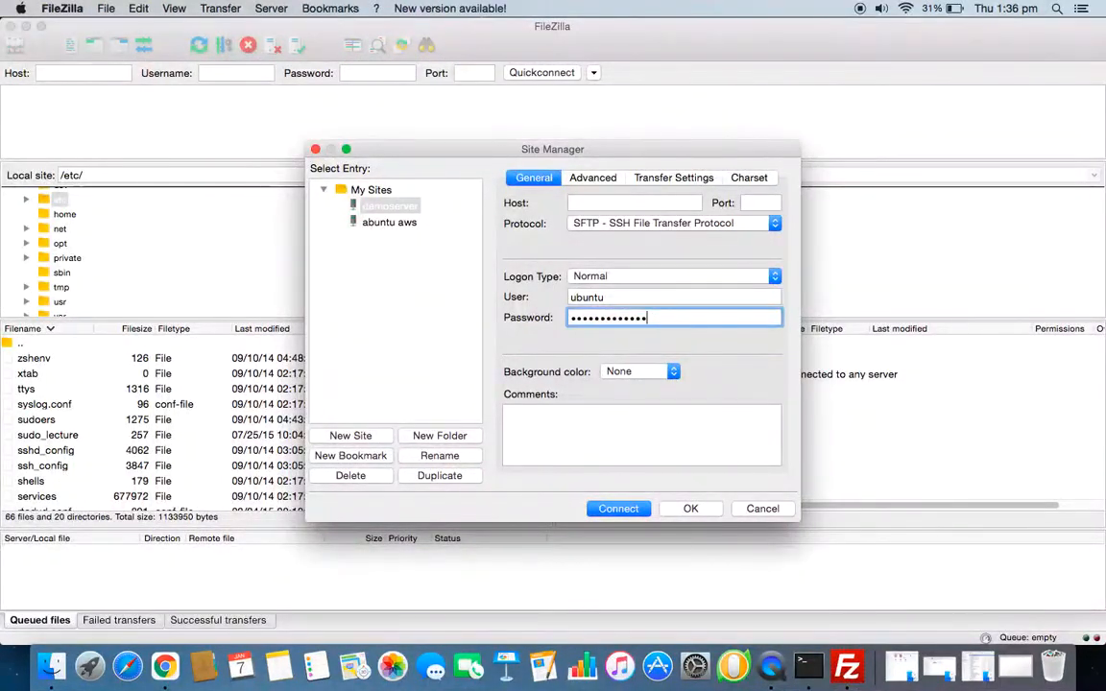
pyautogui.click(674, 317)
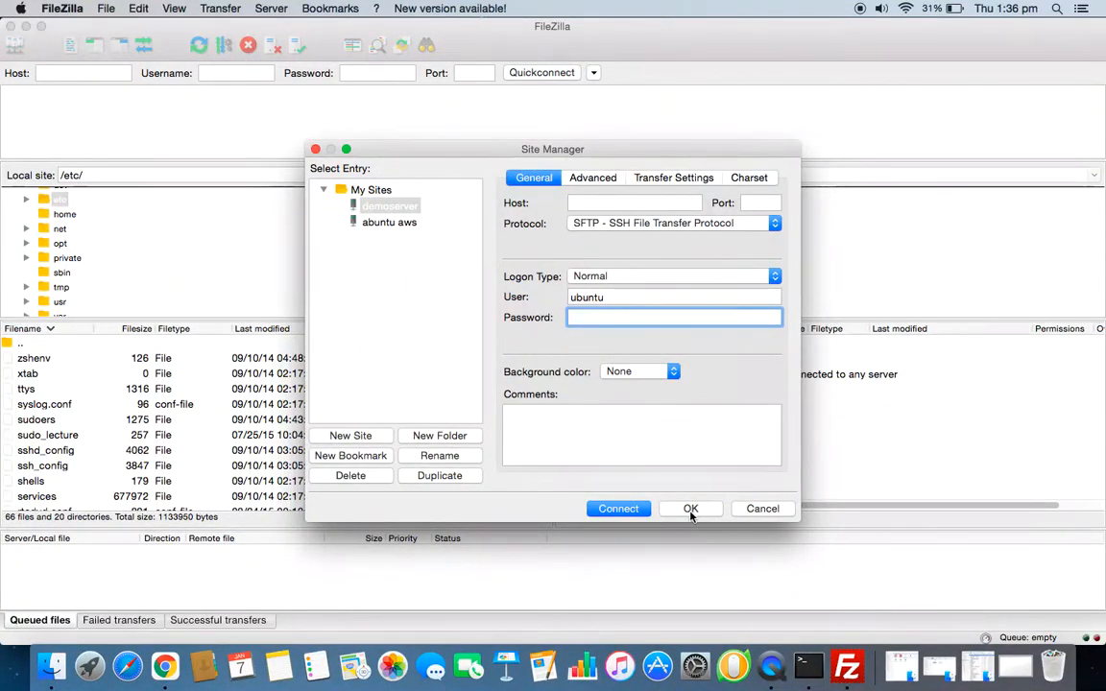
pyautogui.click(691, 509)
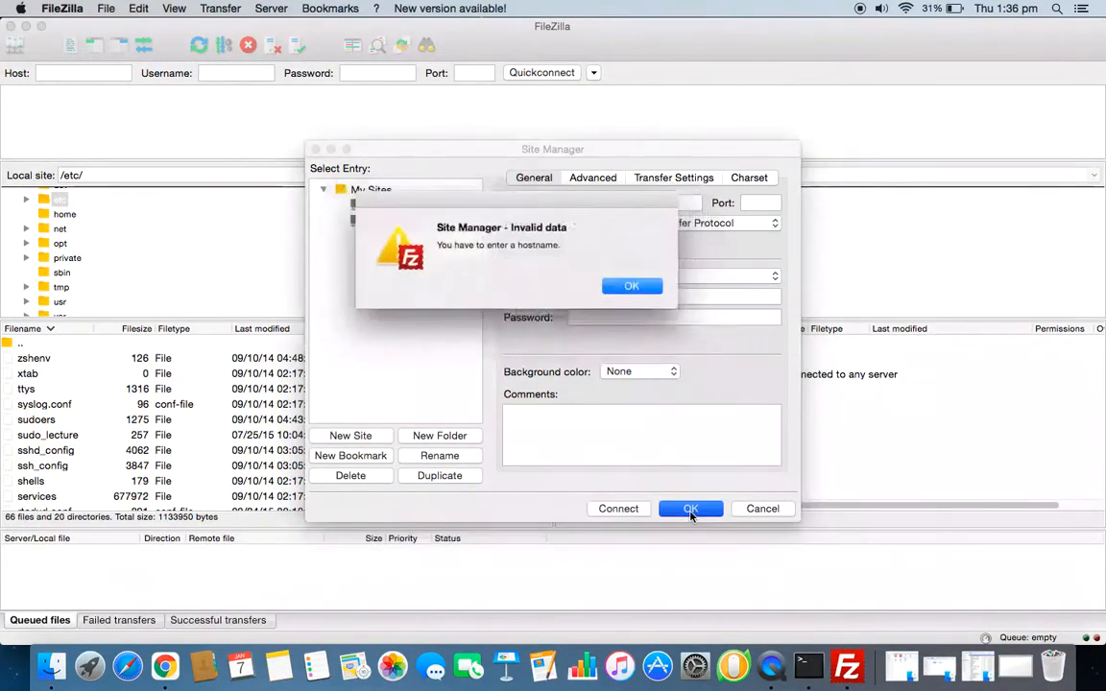
pyautogui.click(630, 285)
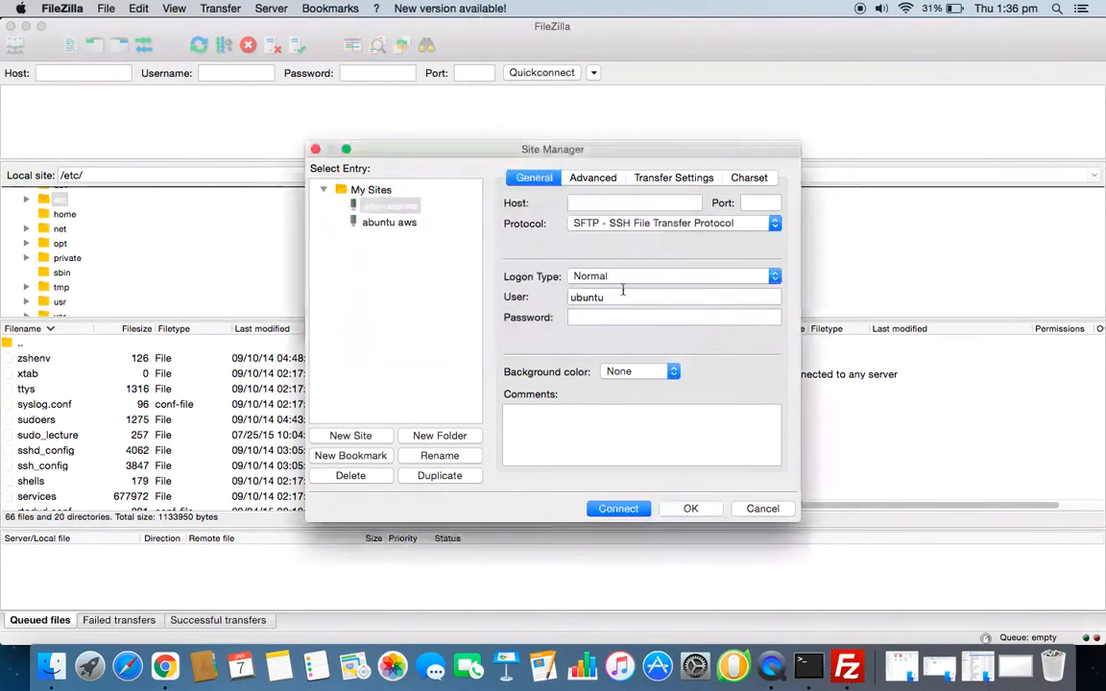
pyautogui.click(633, 203)
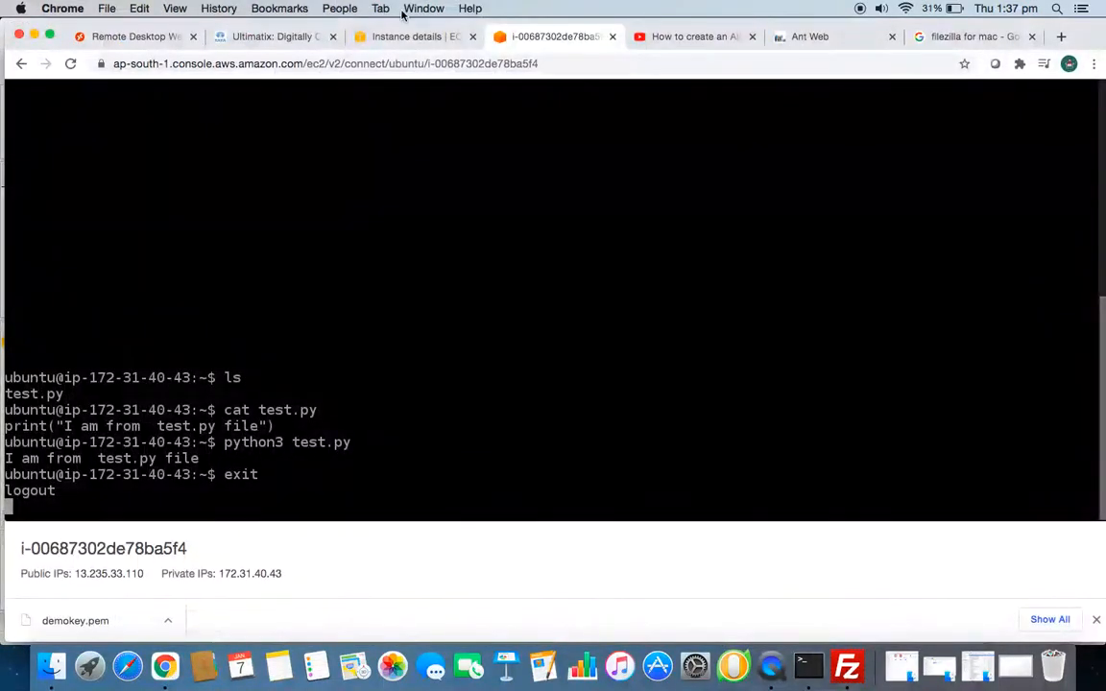
# Fill the demoserver site's Host with the instance's public IPv4 DNS name
pyautogui.click(413, 37)
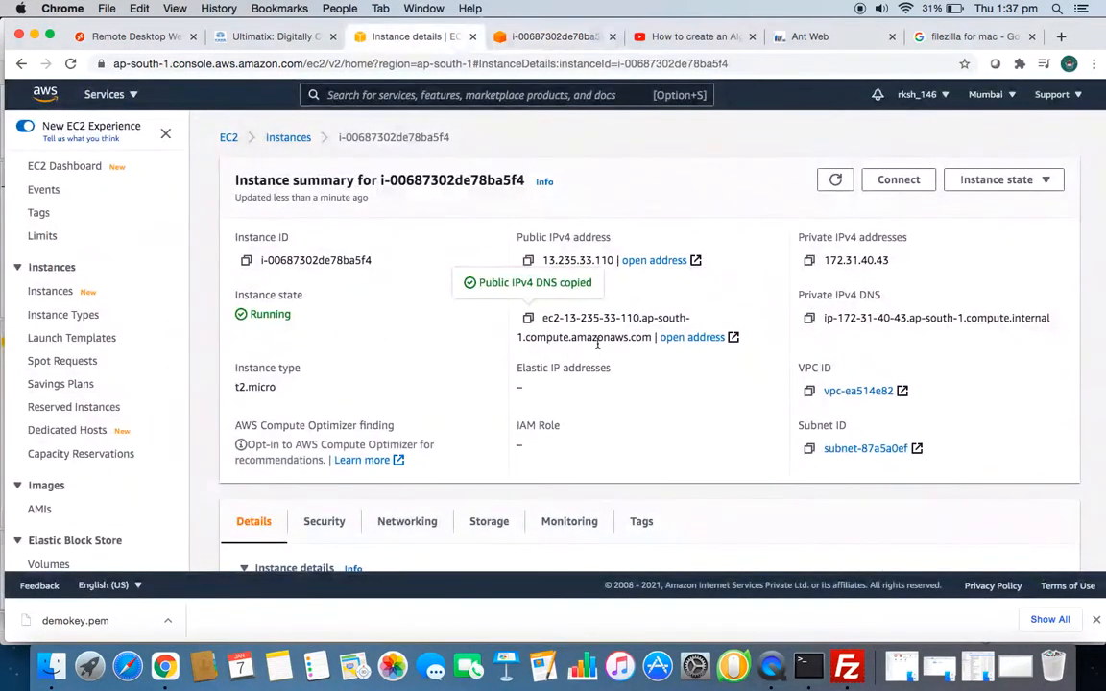
pyautogui.moveTo(614, 375)
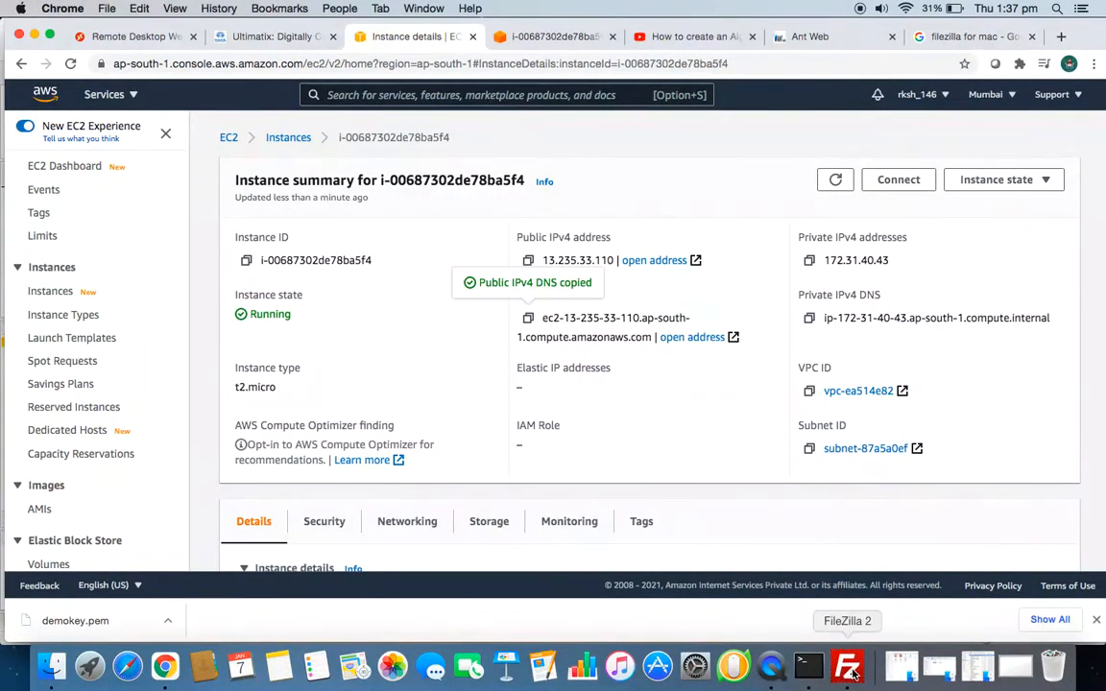
pyautogui.click(847, 665)
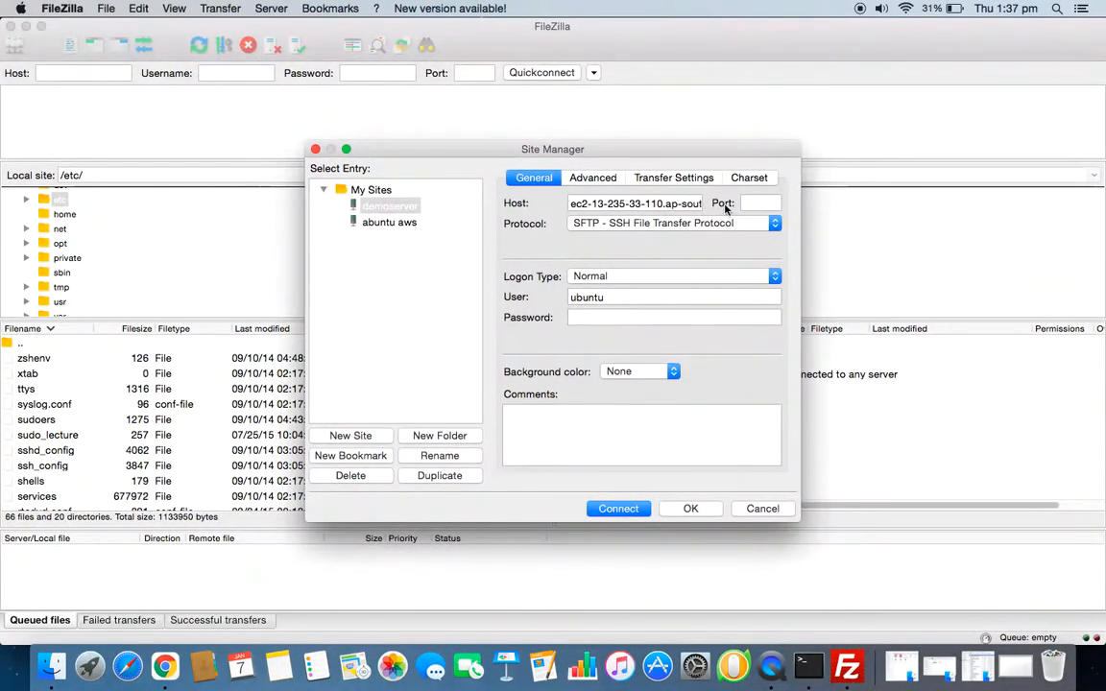
# Connect to demoserver on port 22, choosing to always trust the unknown host key
pyautogui.write('22')
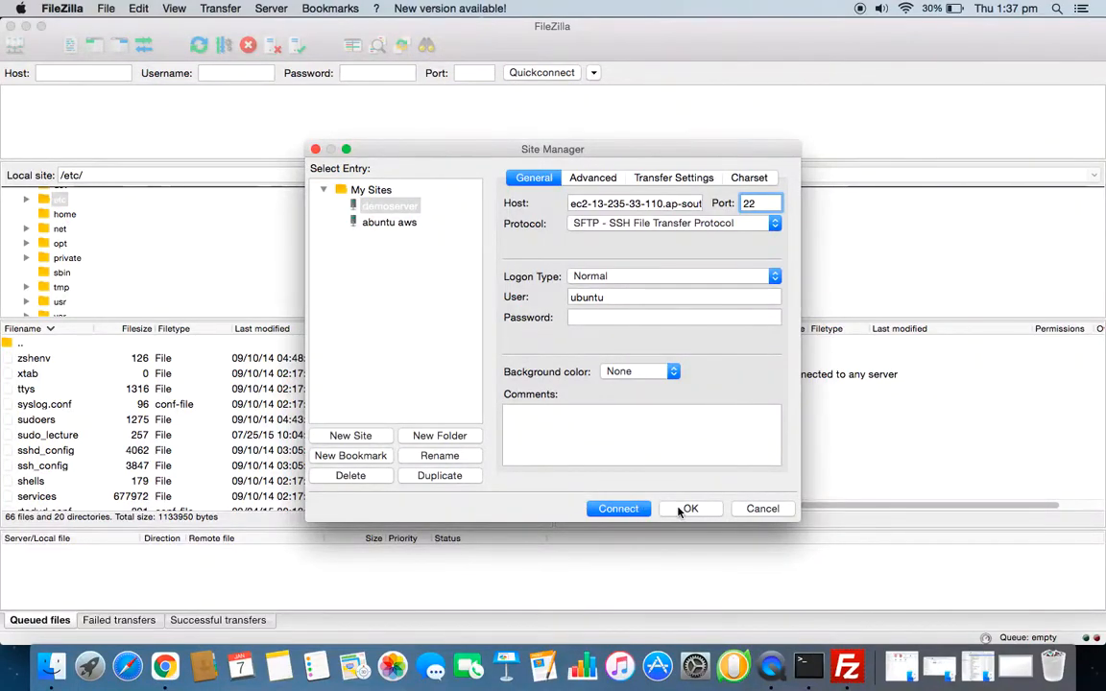
pyautogui.click(619, 509)
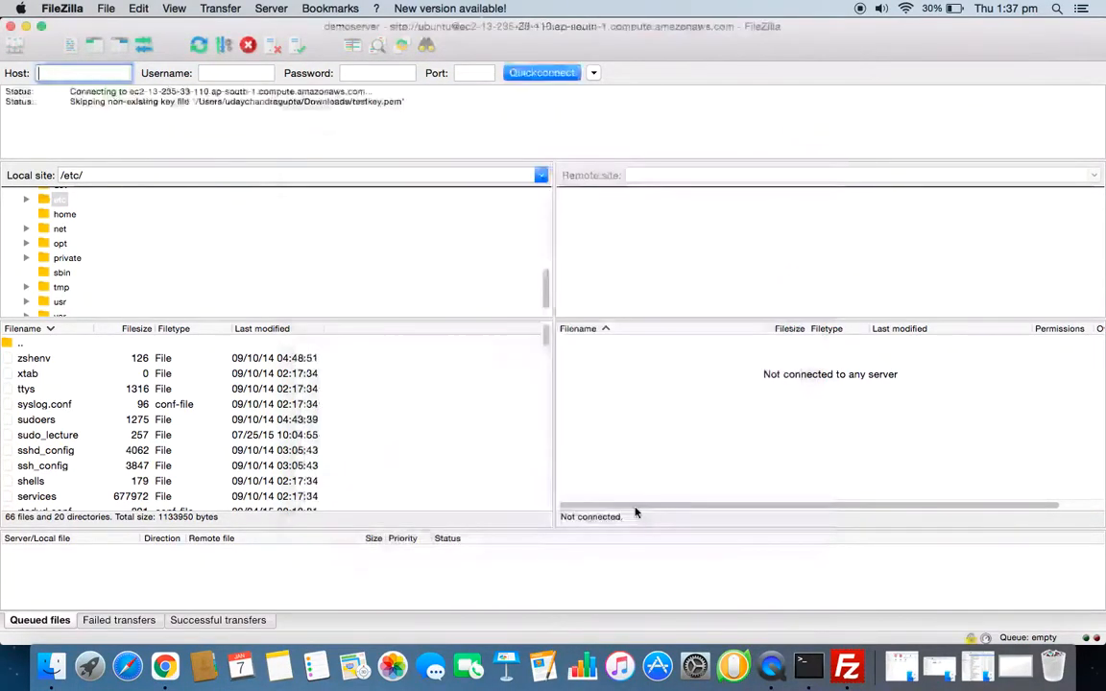
pyautogui.click(542, 73)
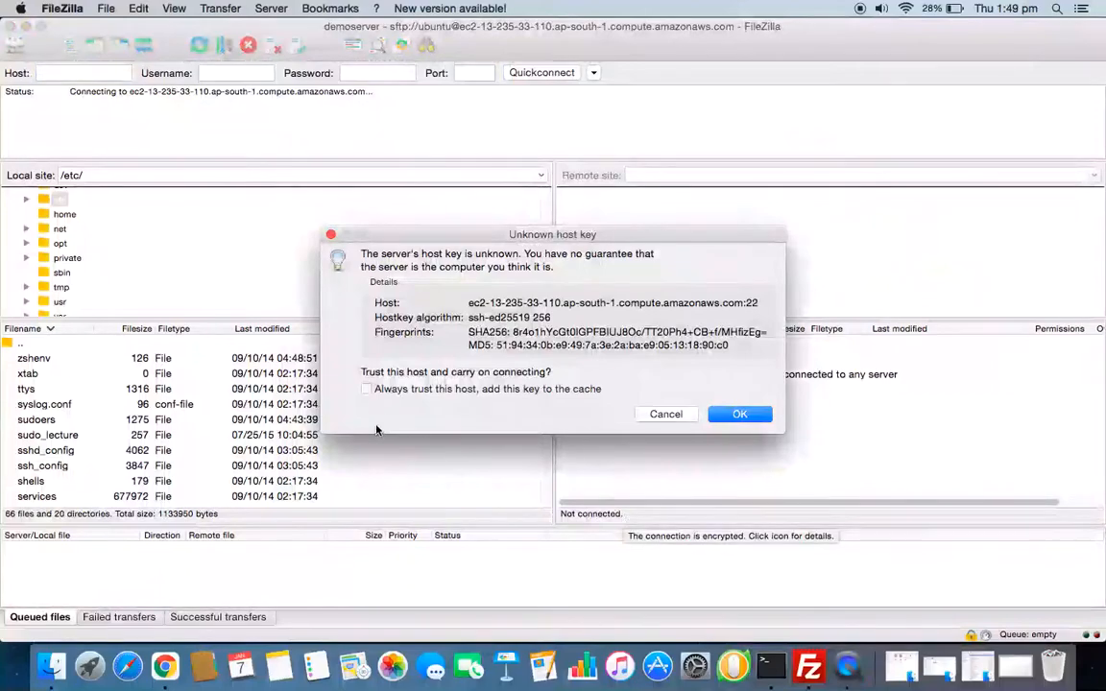
pyautogui.click(365, 388)
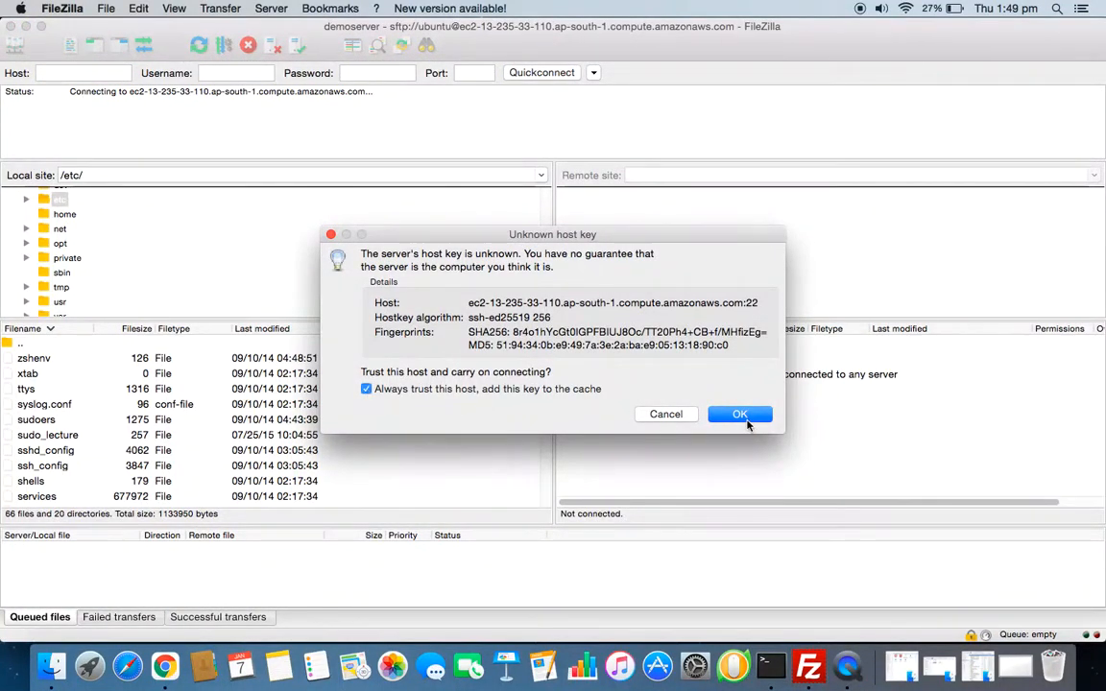
pyautogui.click(740, 414)
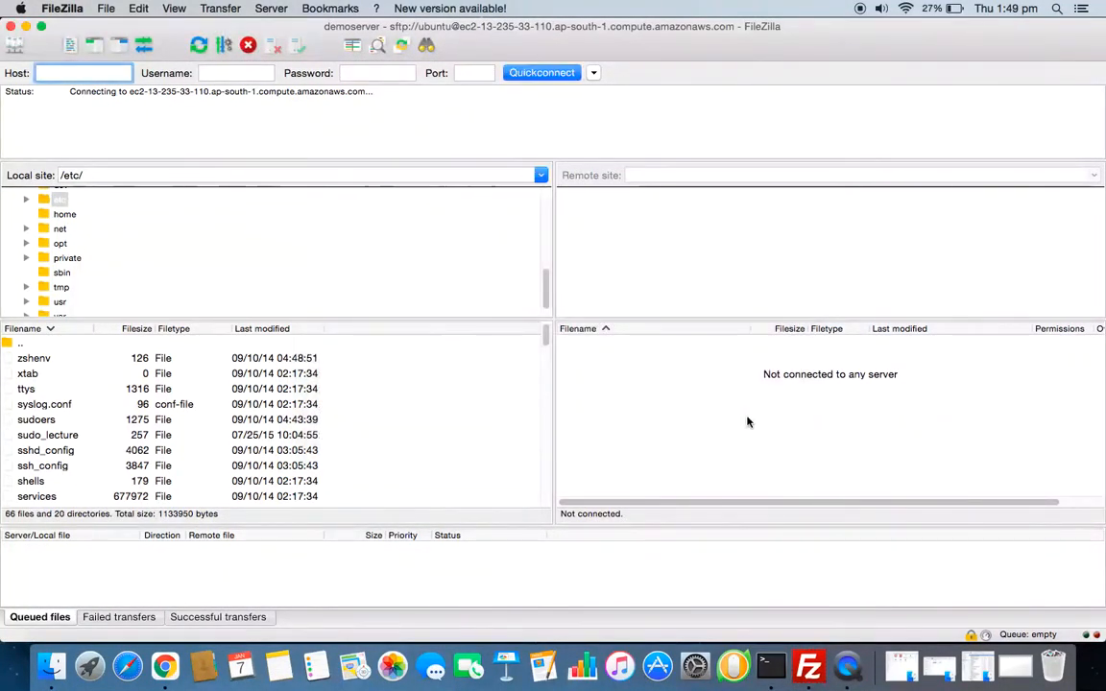
# With /home/ubuntu listed on the server, bring up a Finder window to locate the script
pyautogui.click(541, 73)
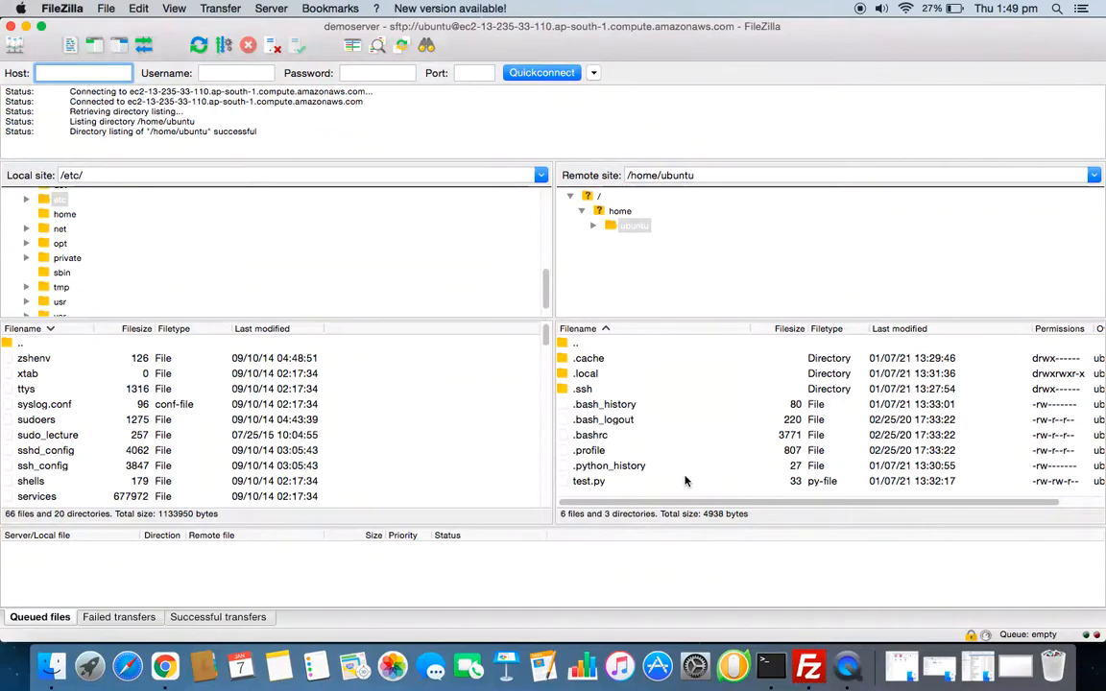
pyautogui.click(588, 480)
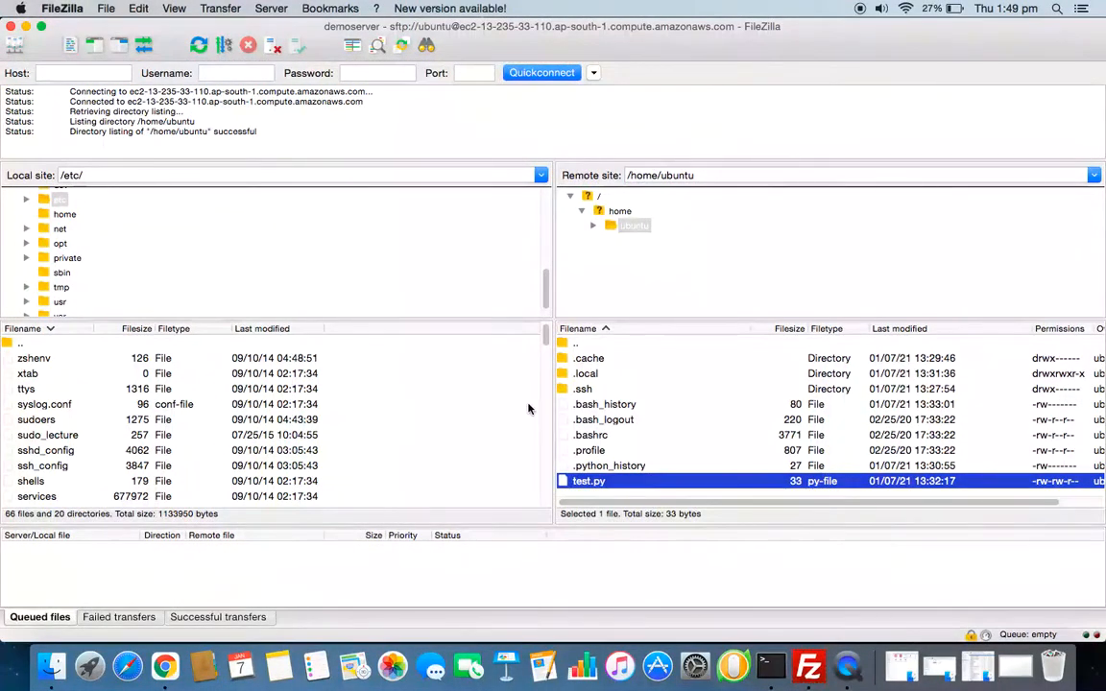
pyautogui.moveTo(457, 491)
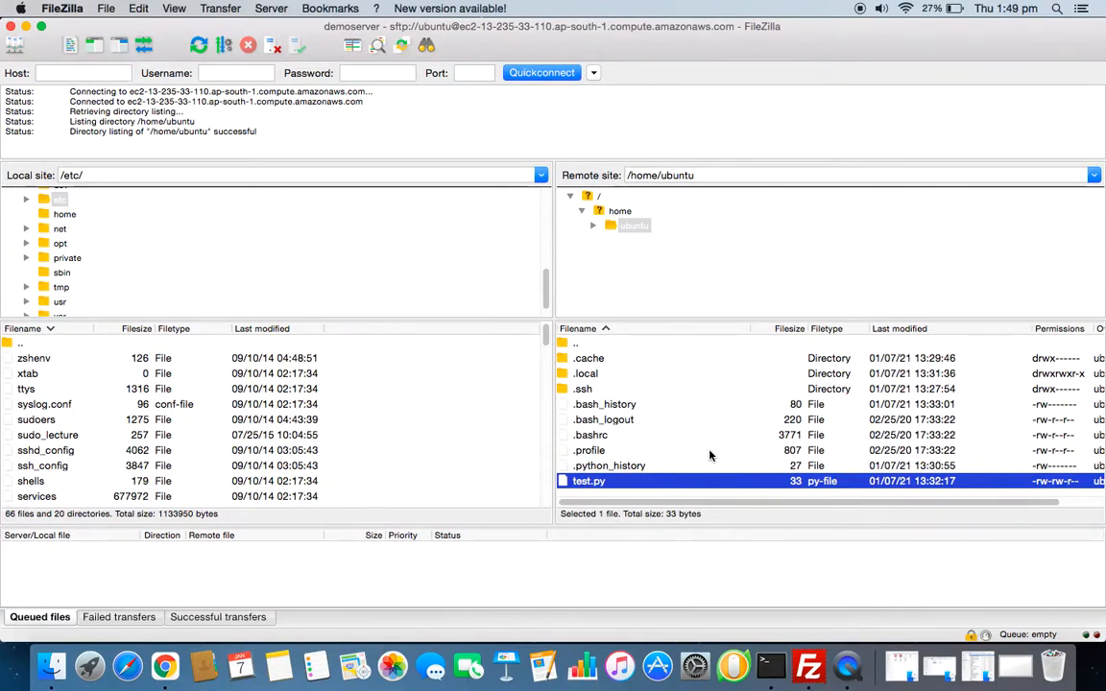
pyautogui.moveTo(184, 664)
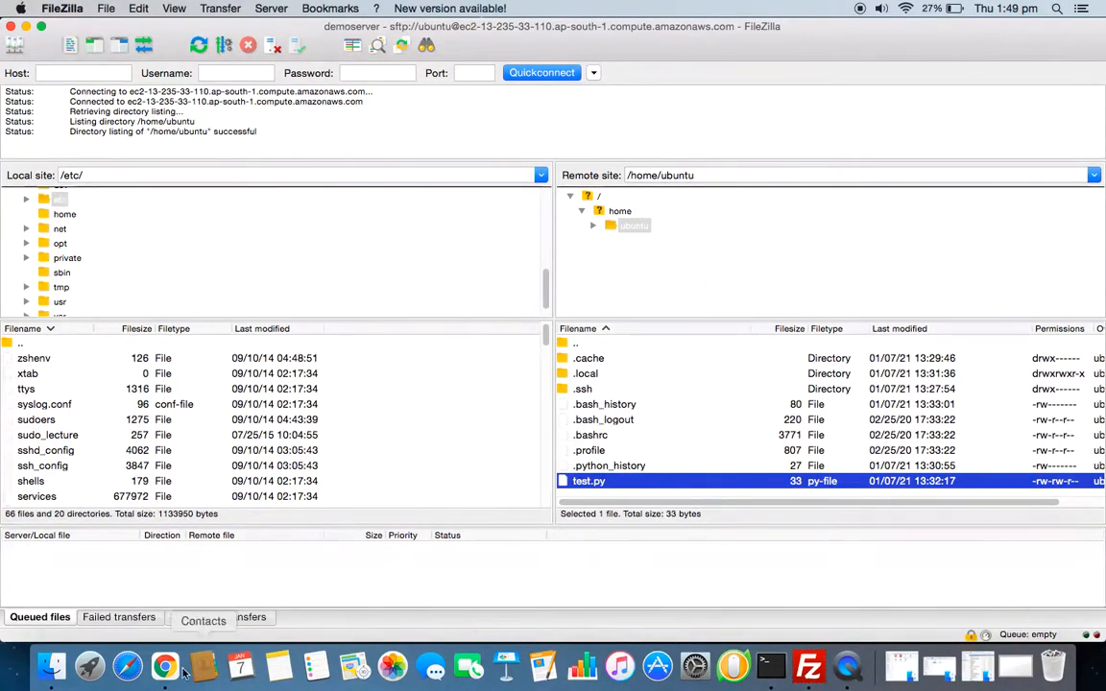
pyautogui.click(52, 664)
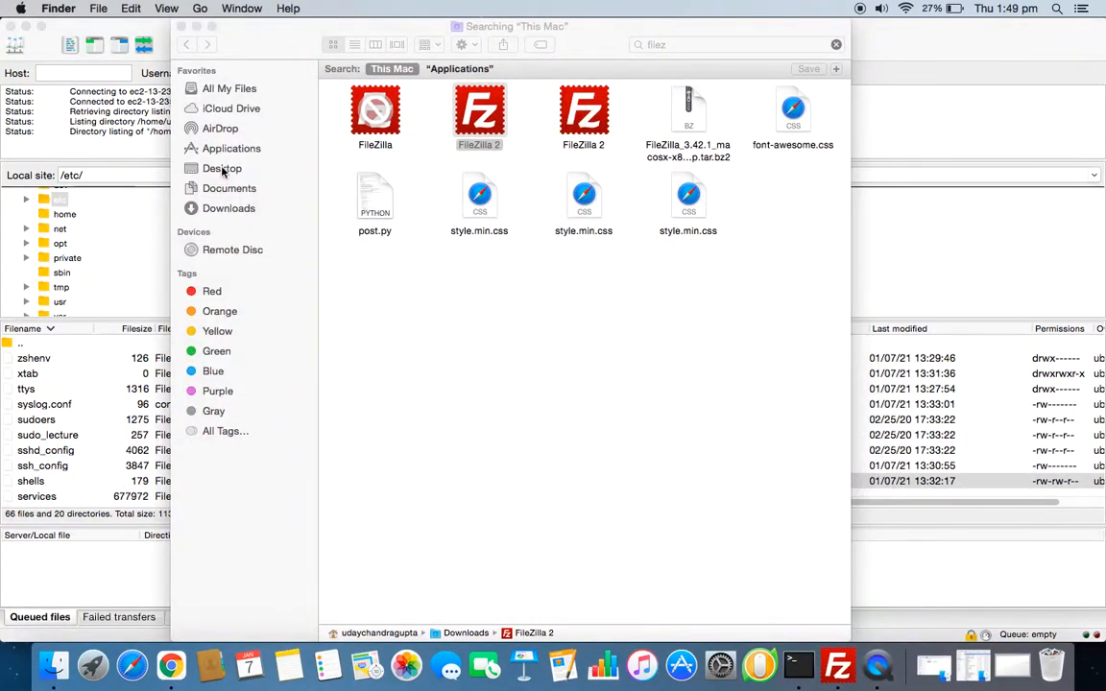
# Drag BnStraddle.py from Desktop > Python into the remote /home/ubuntu pane, then return to the browser
pyautogui.click(223, 169)
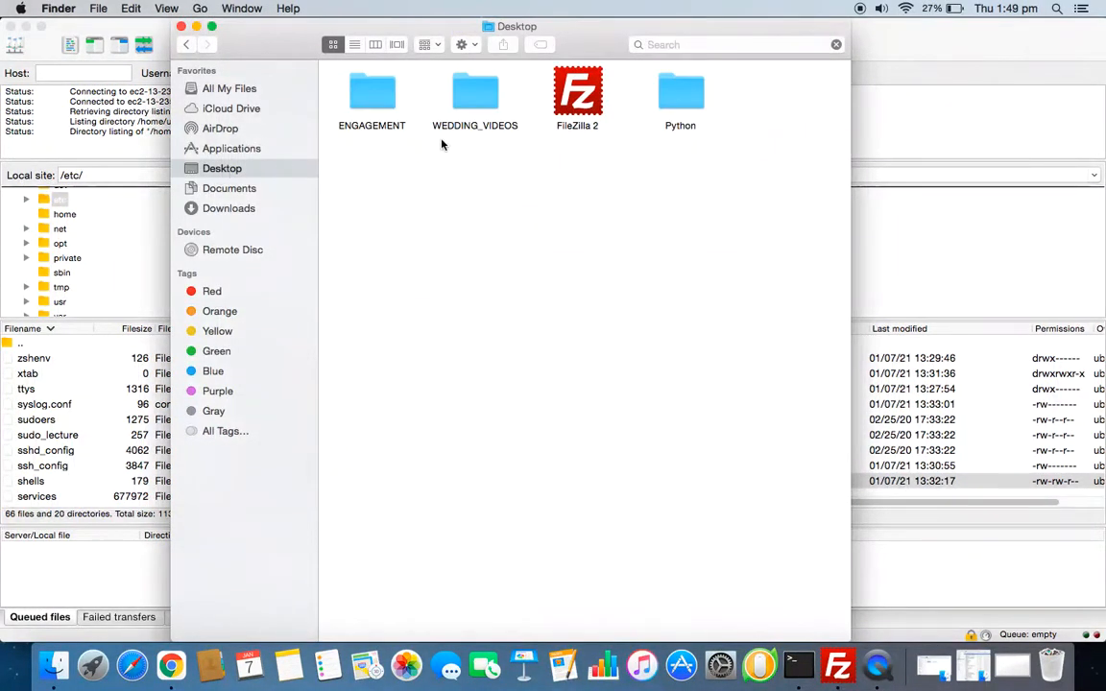
pyautogui.doubleClick(680, 96)
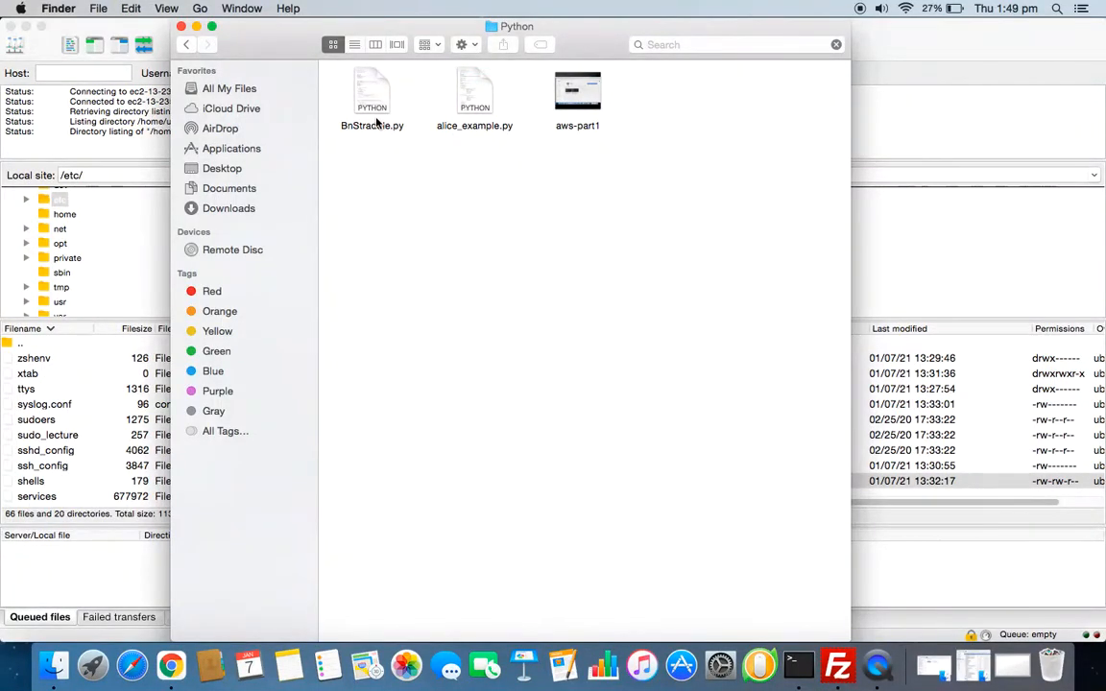
pyautogui.moveTo(372, 100)
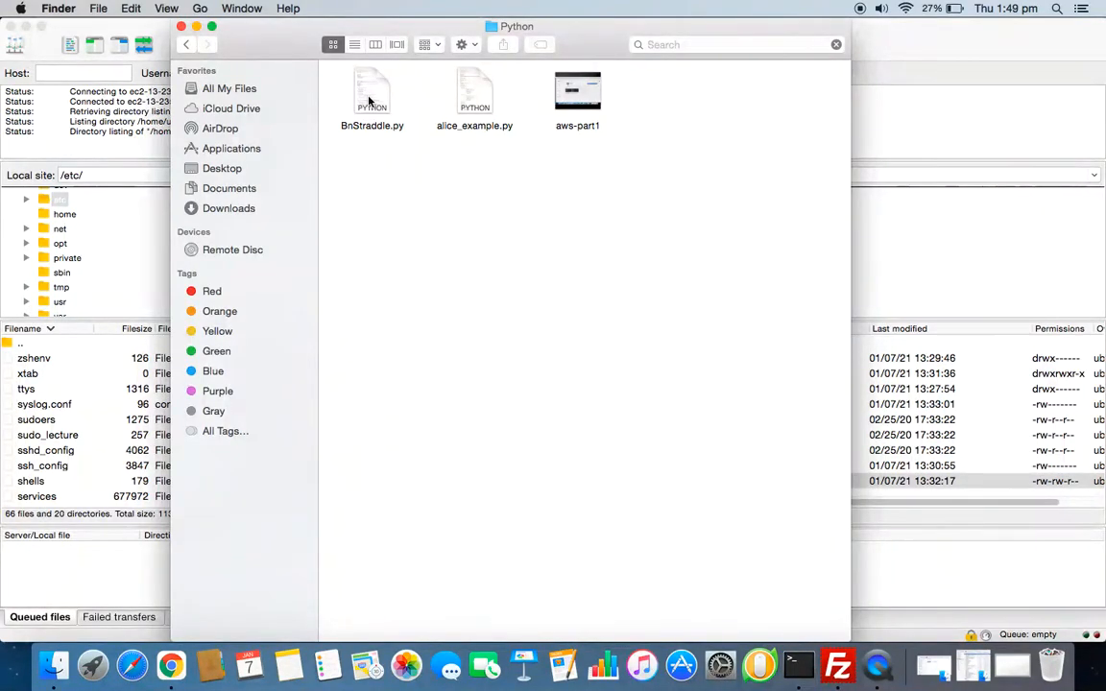
pyautogui.click(372, 92)
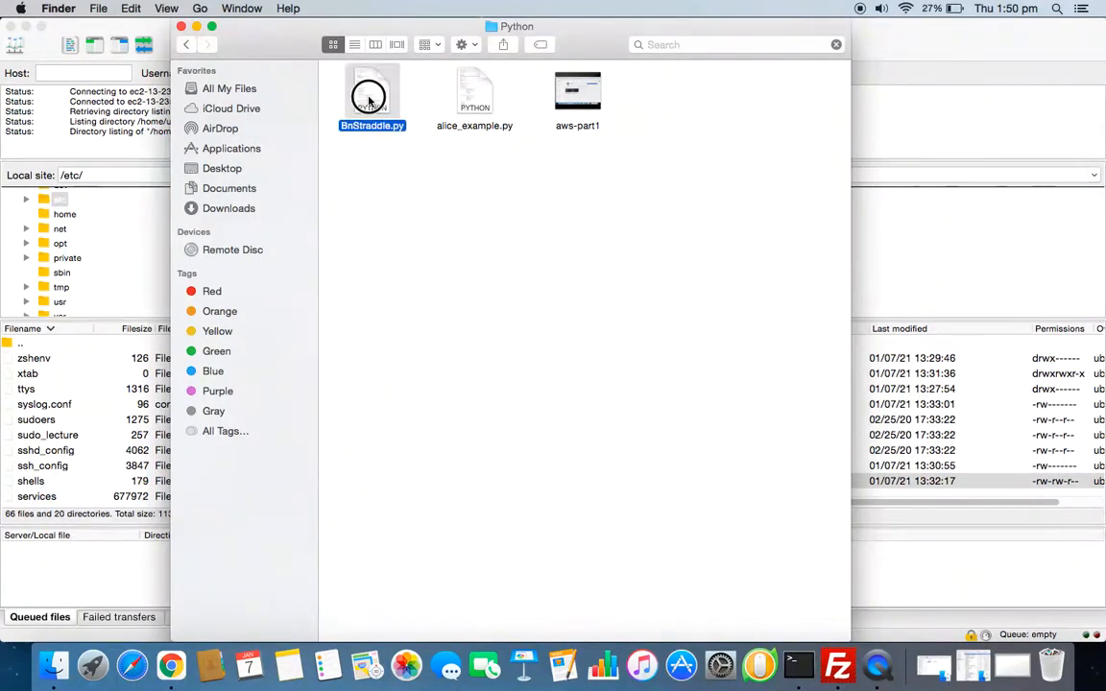
pyautogui.moveTo(369, 96); pyautogui.dragTo(925, 451)
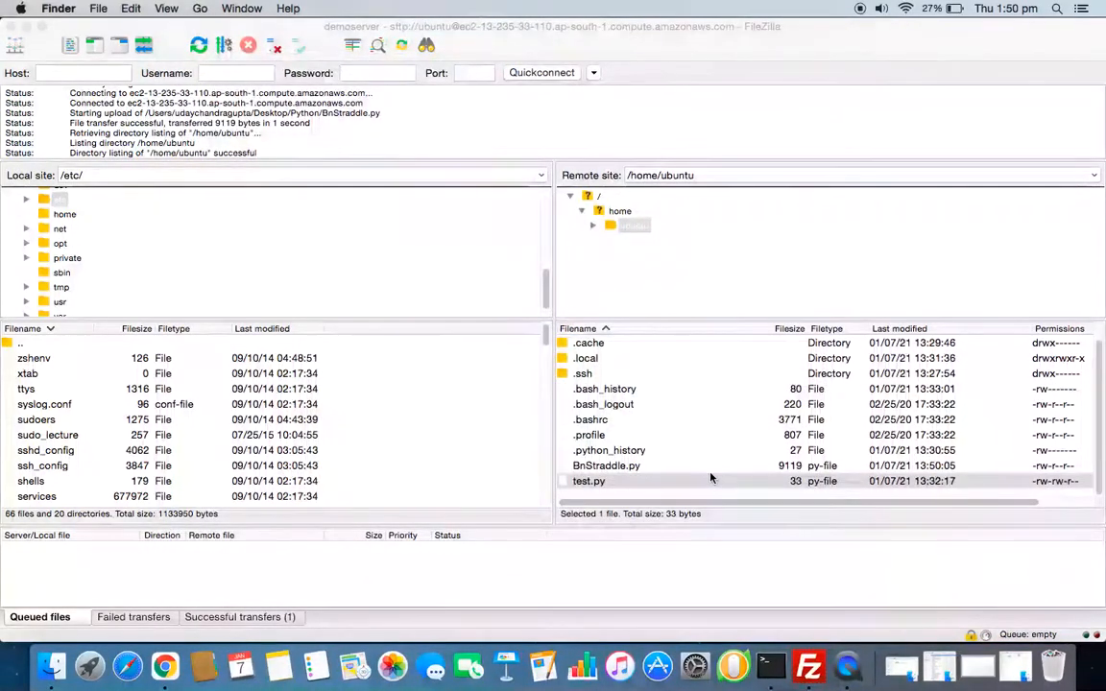
pyautogui.click(607, 467)
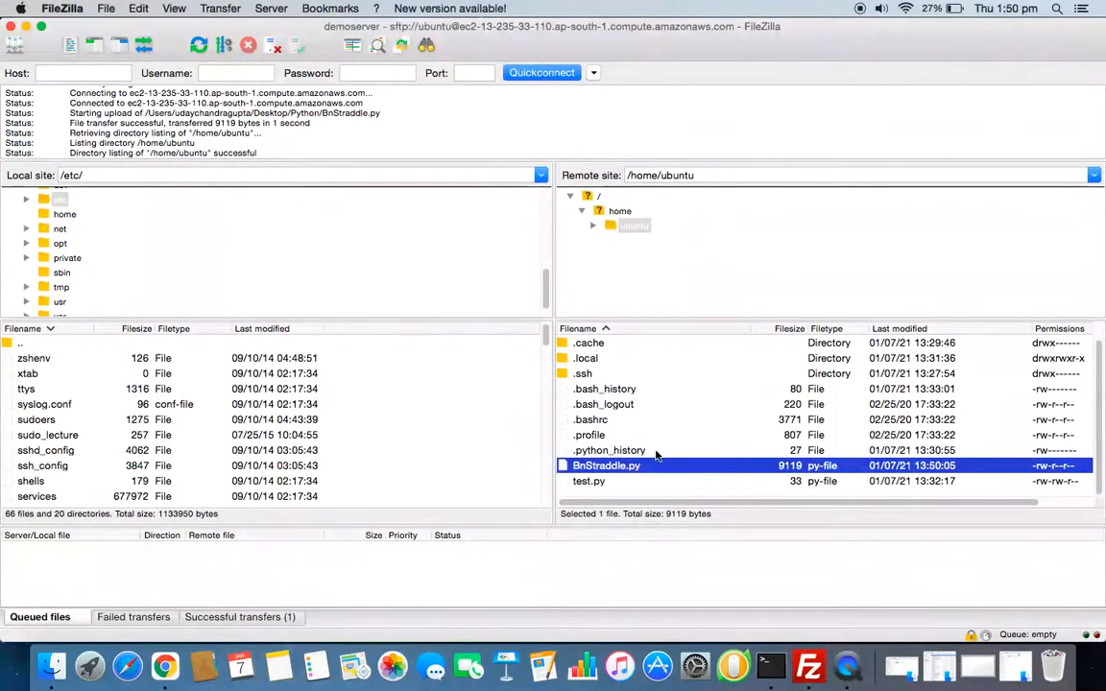
pyautogui.click(166, 664)
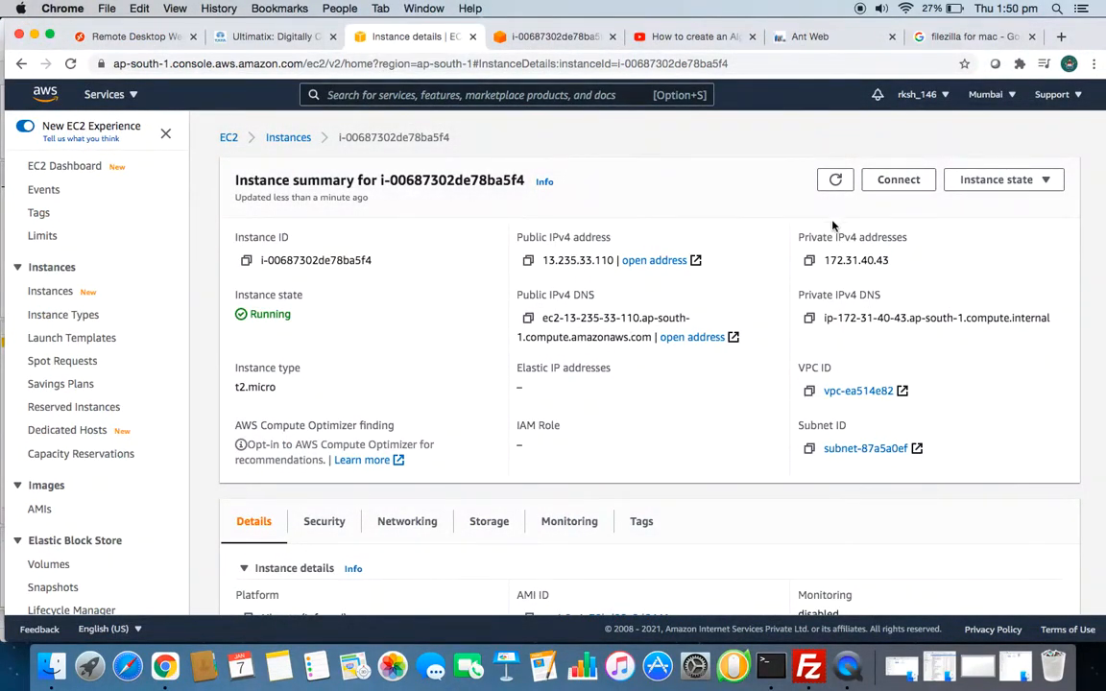
# Start an EC2 Instance Connect browser terminal on the instance as user ubuntu
pyautogui.click(899, 180)
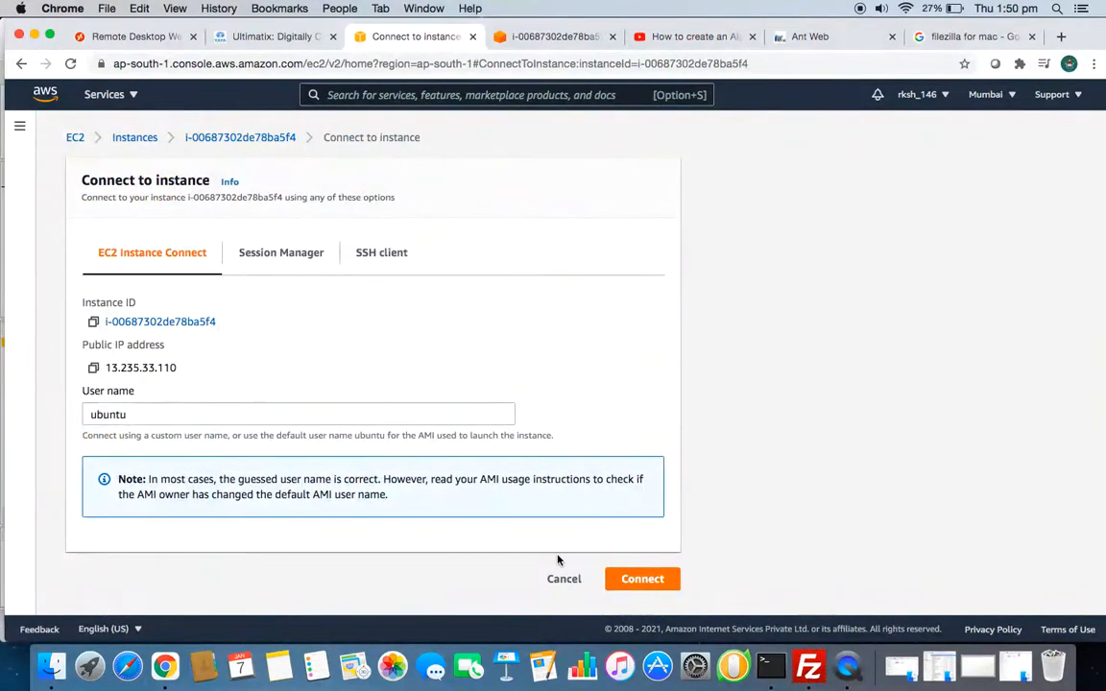
pyautogui.click(641, 578)
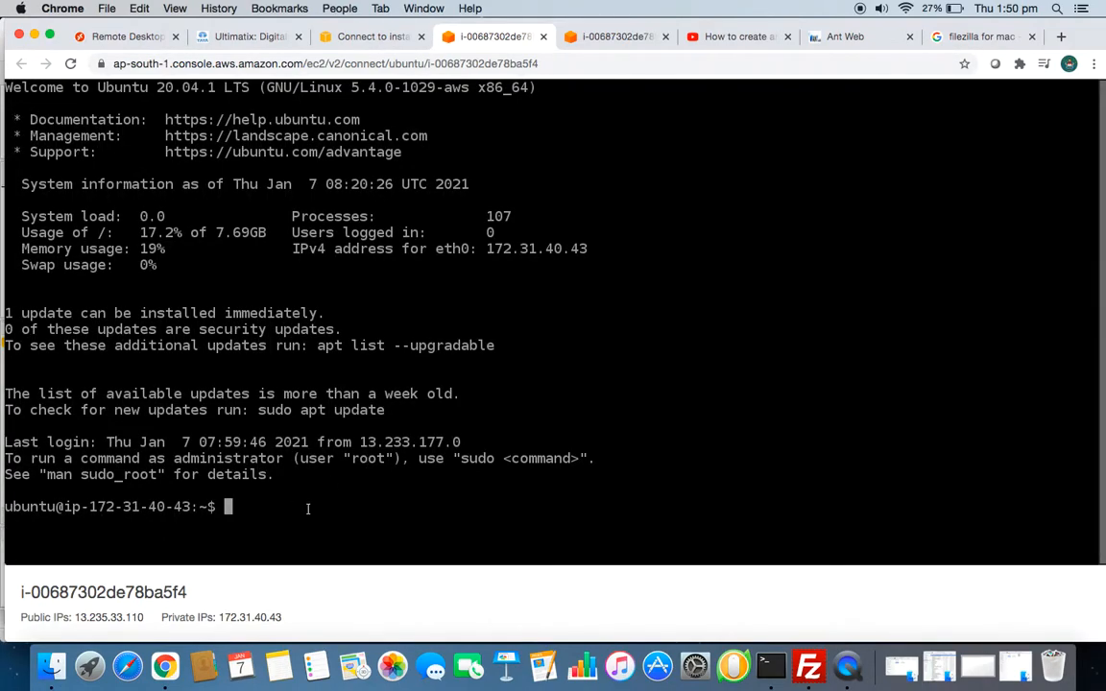
# List the directory and run python3 BnStraddle.py, which fails on missing alice_blue
pyautogui.write('ls')
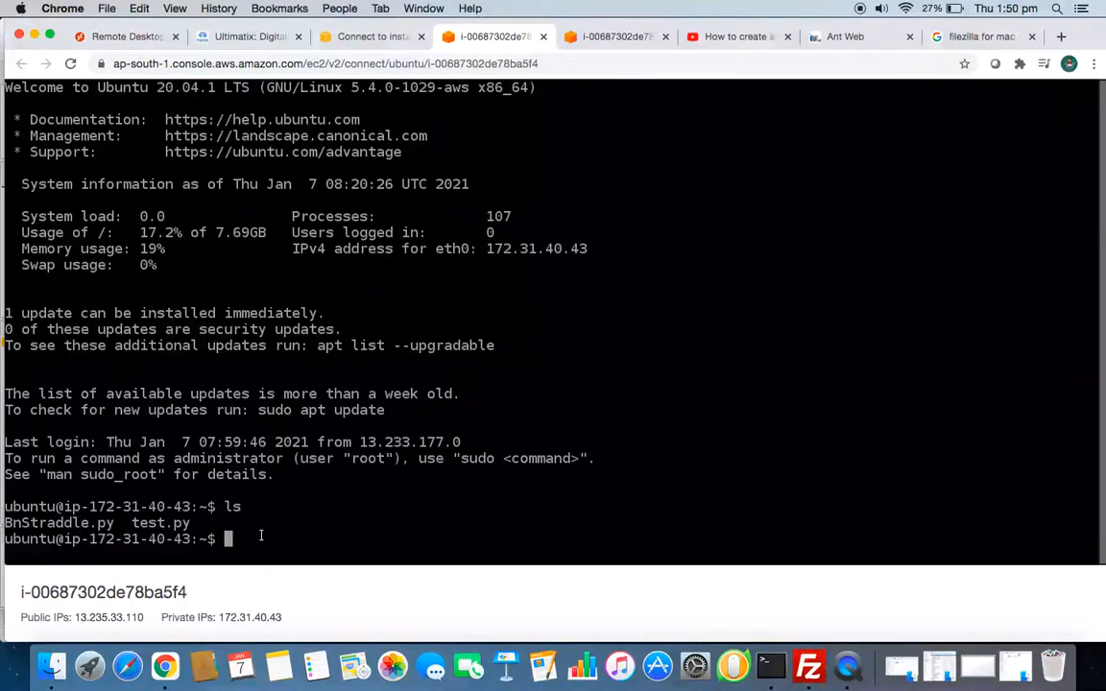
pyautogui.write('pytho')
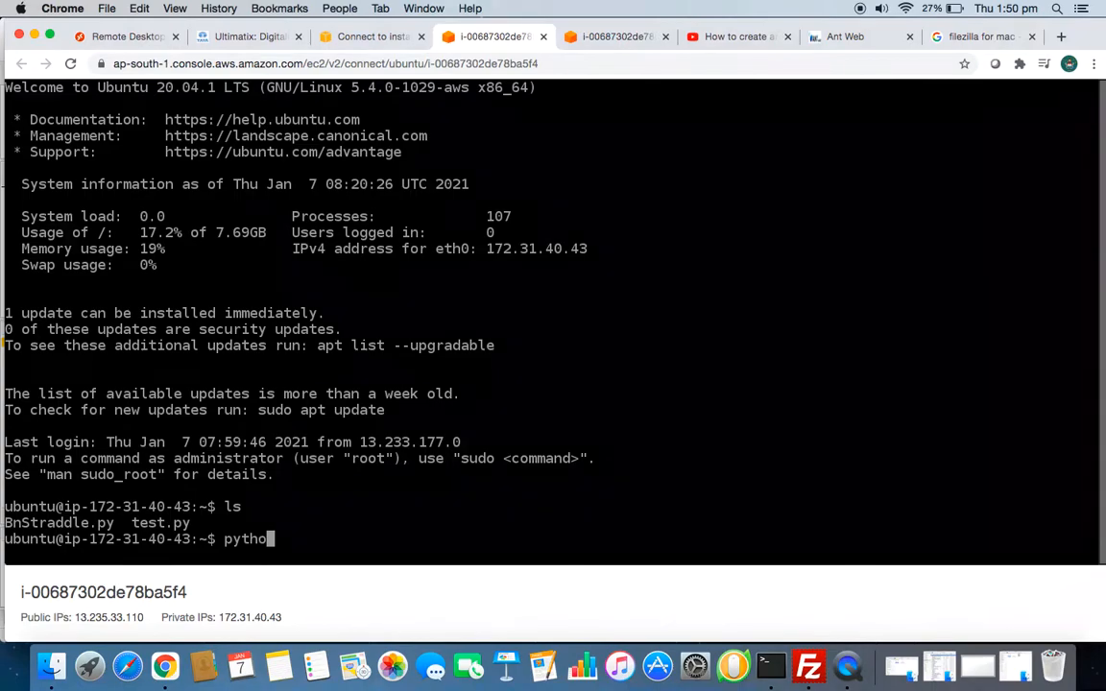
pyautogui.write('3')
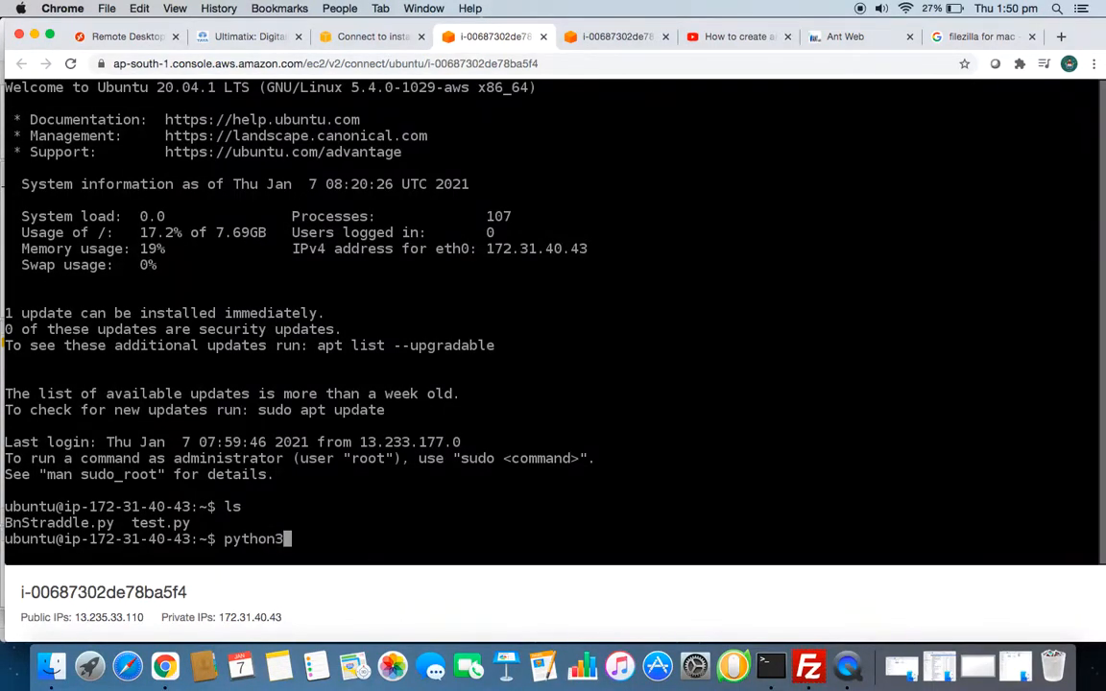
pyautogui.write('BnStraddle.py')
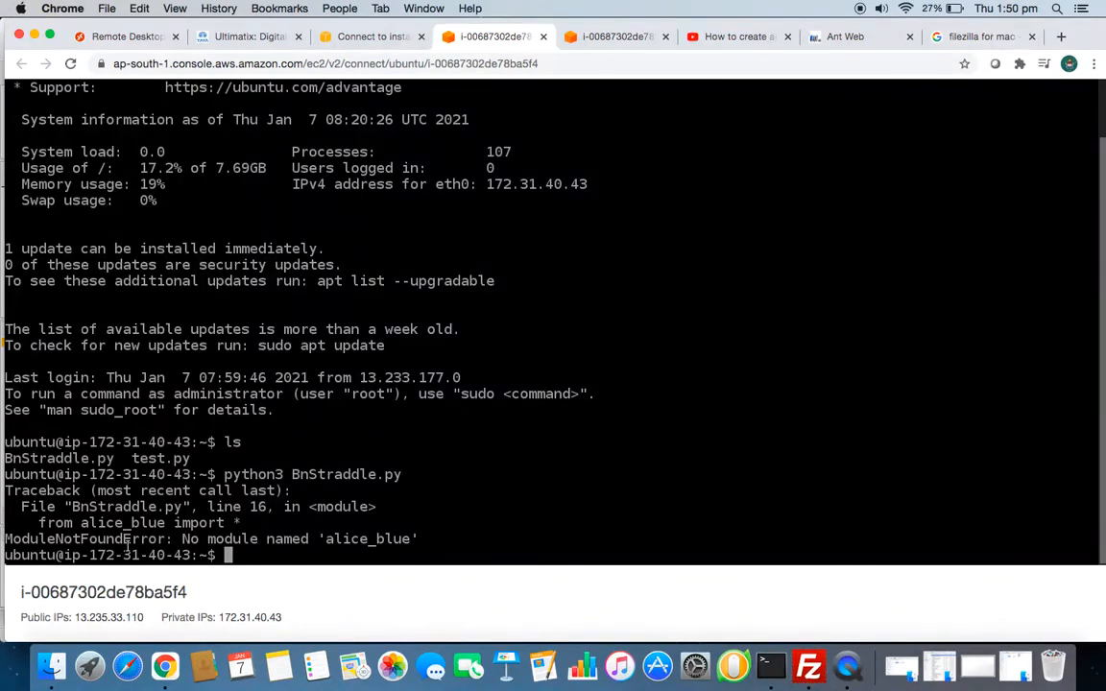
# Begin the pip3 install alice_blue command to add the missing module
pyautogui.write('pip')
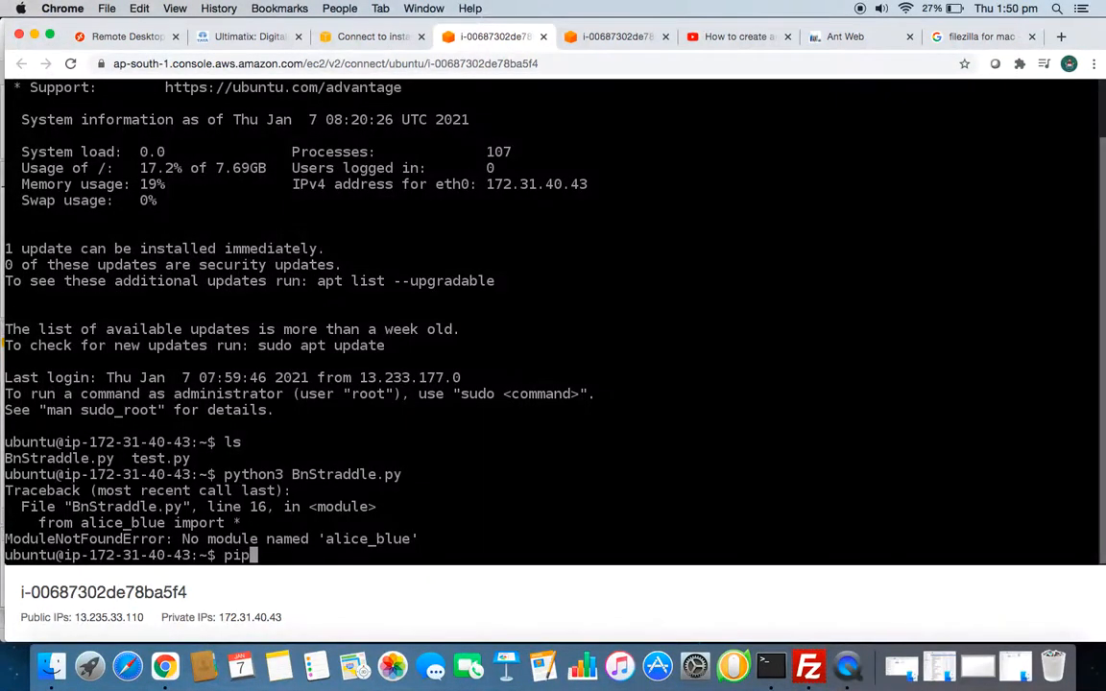
pyautogui.write('3 insta')
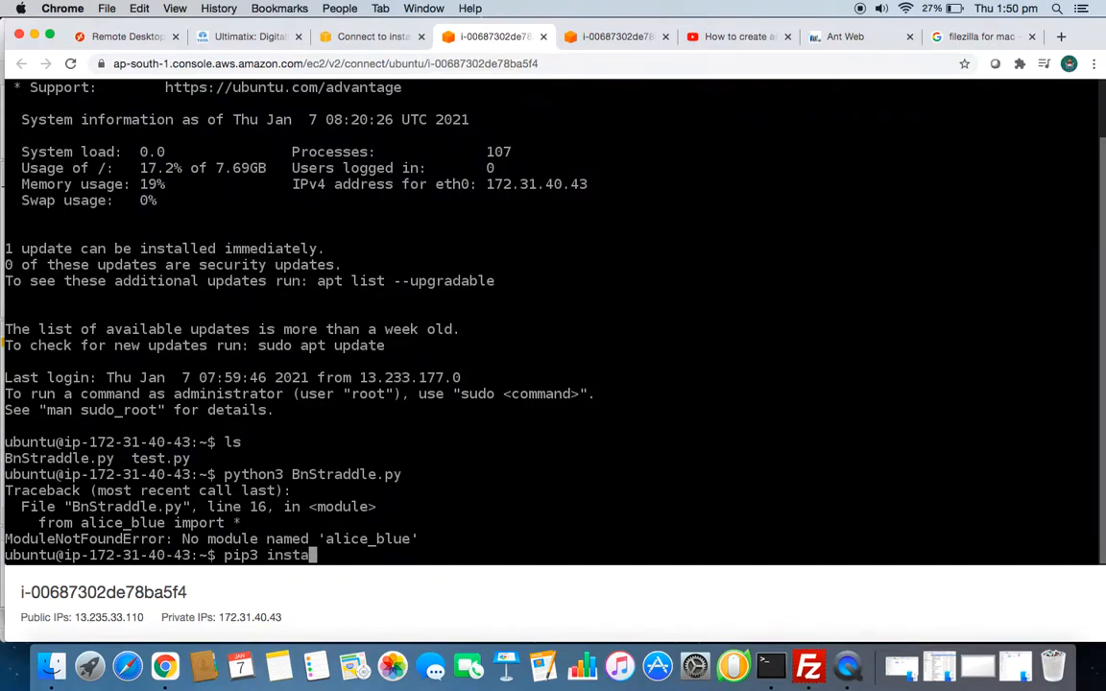
pyautogui.write('ll alice')
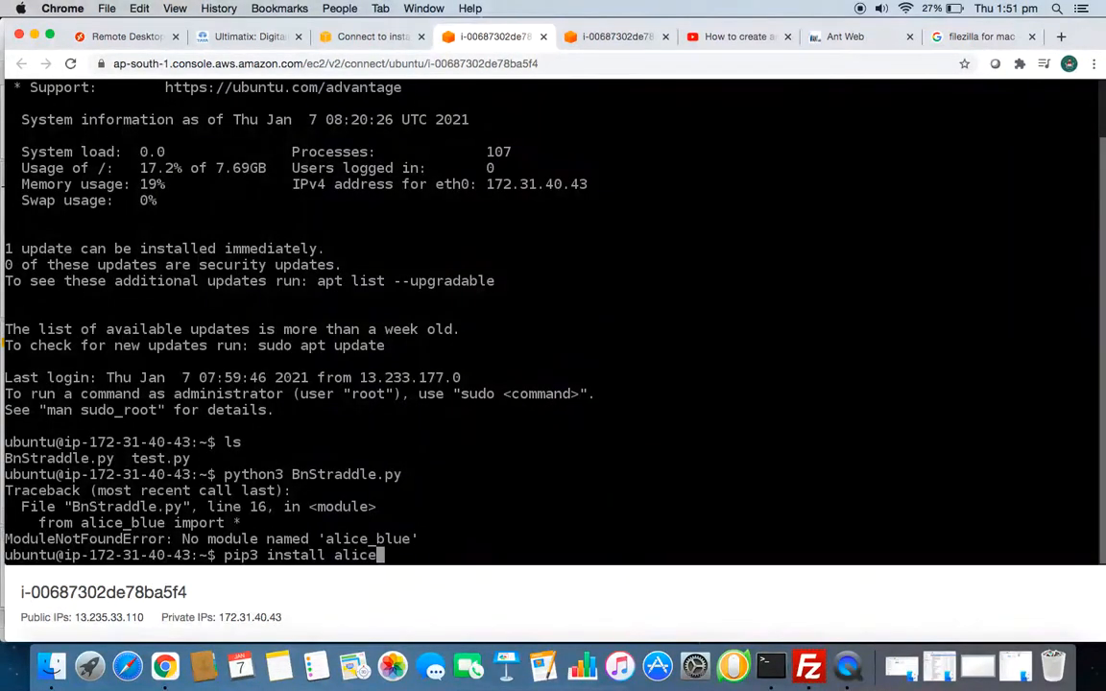
pyautogui.write('b')
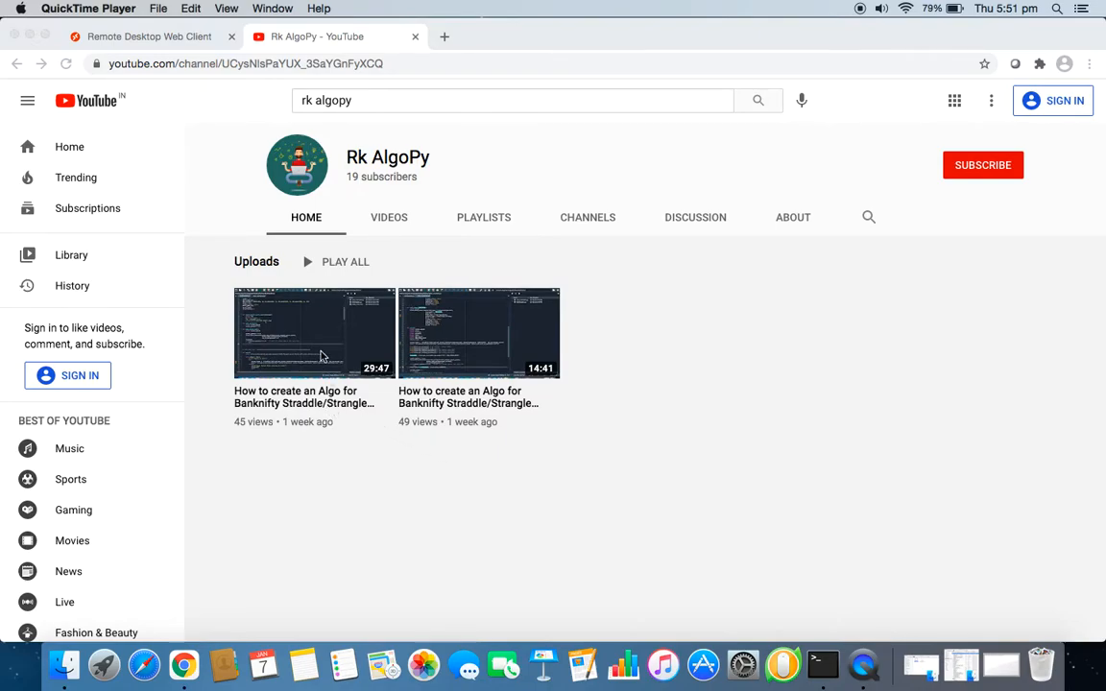
# Open the Part-2 Banknifty Straddle/Strangle video and expand its full description
pyautogui.click(314, 332)
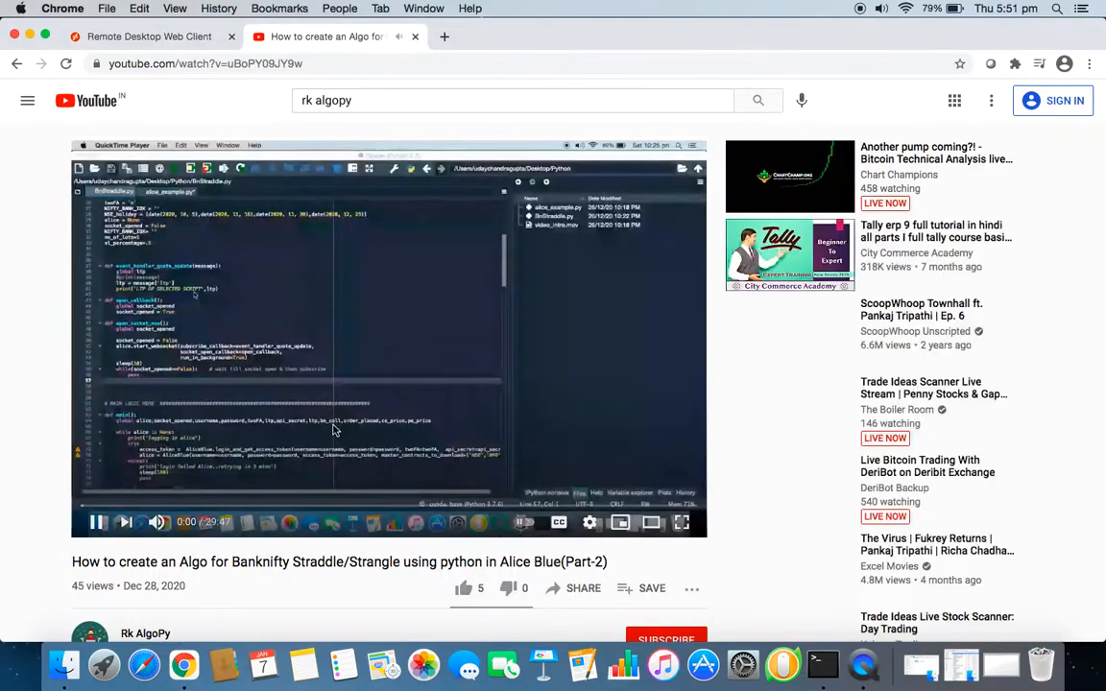
pyautogui.scroll(-3)
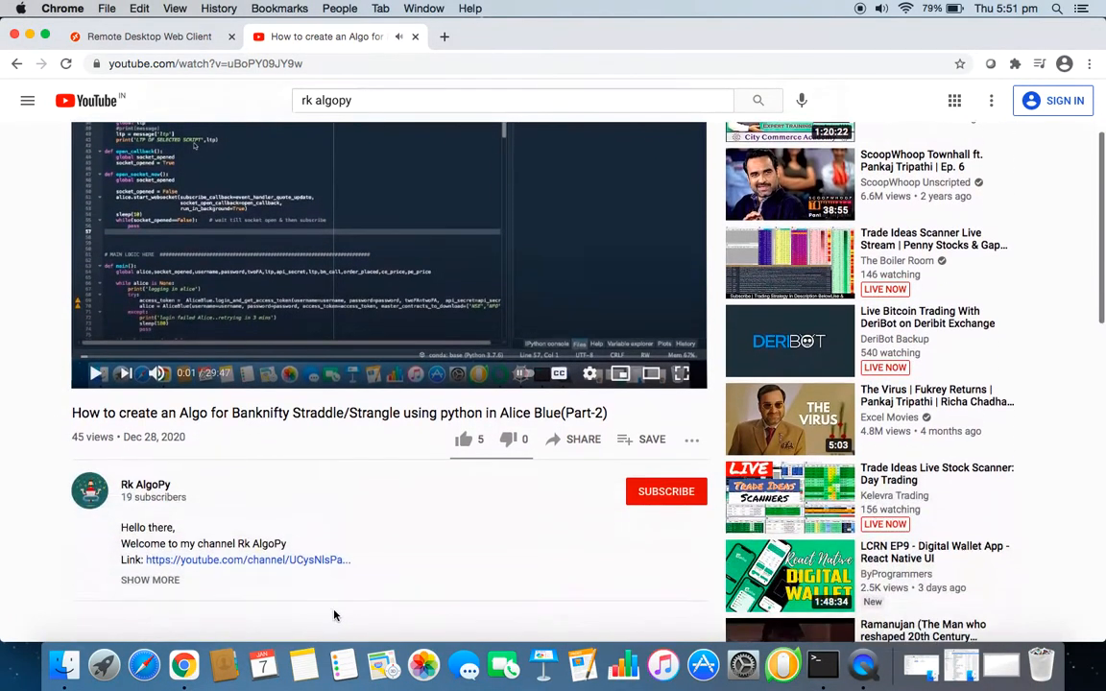
pyautogui.scroll(-3)
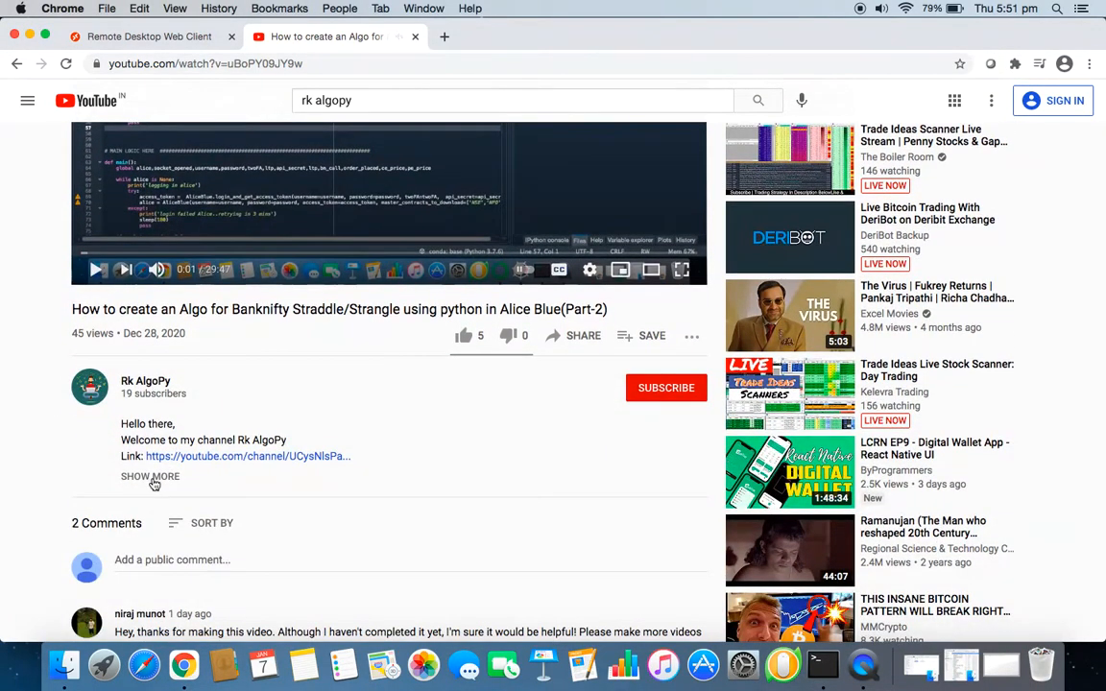
pyautogui.click(150, 476)
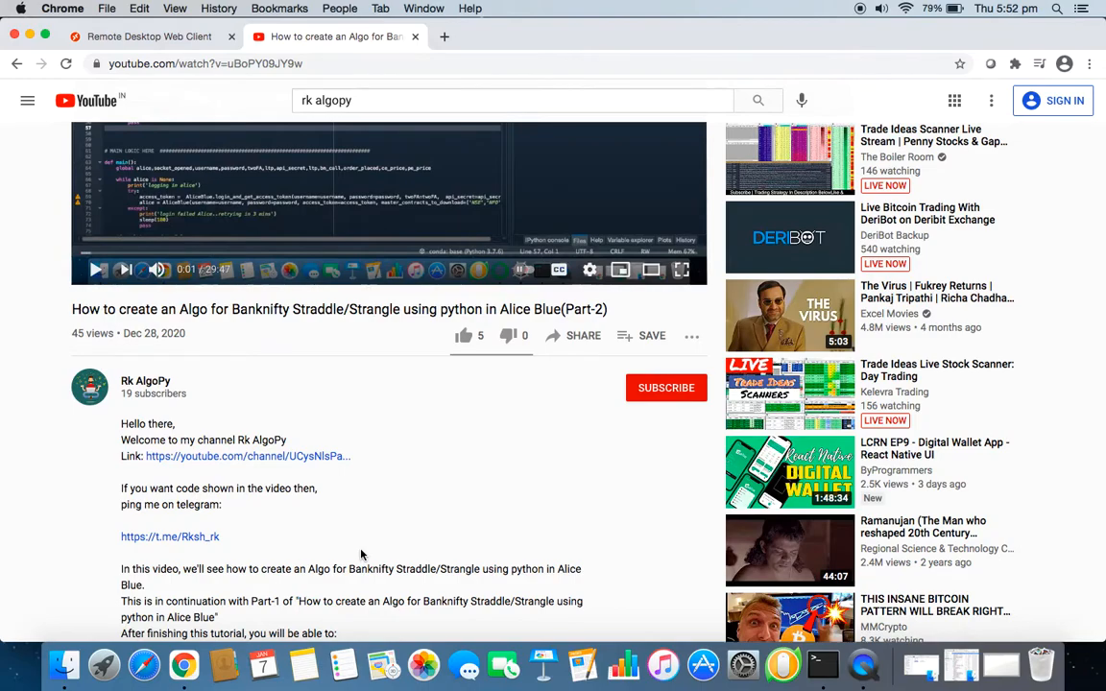
pyautogui.moveTo(430, 430)
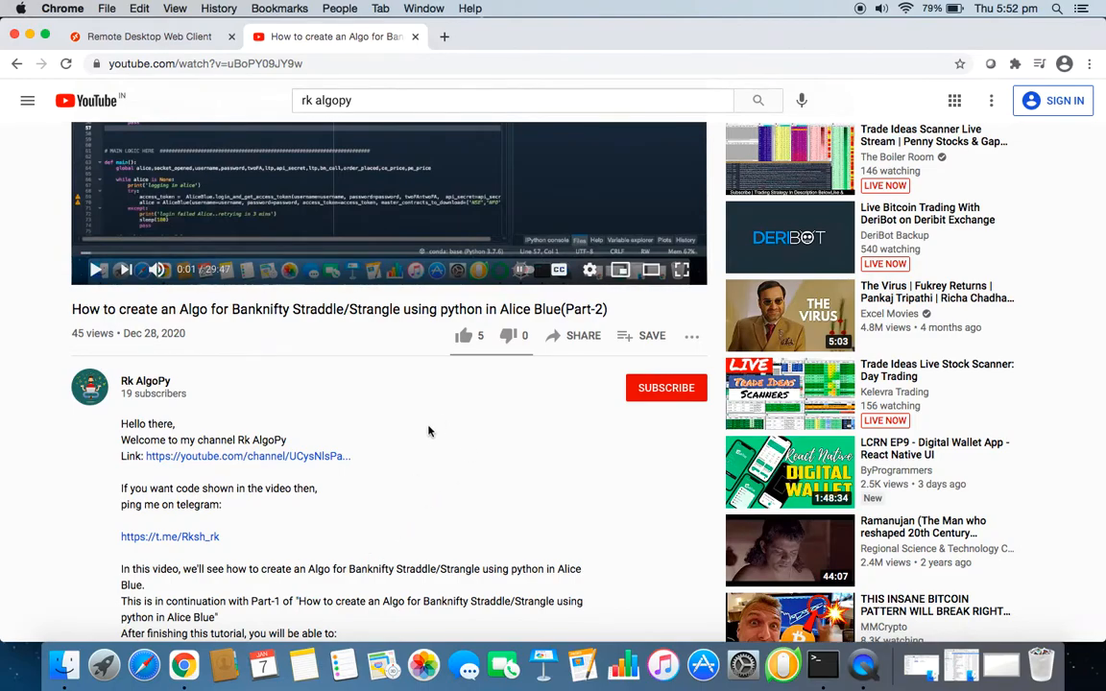